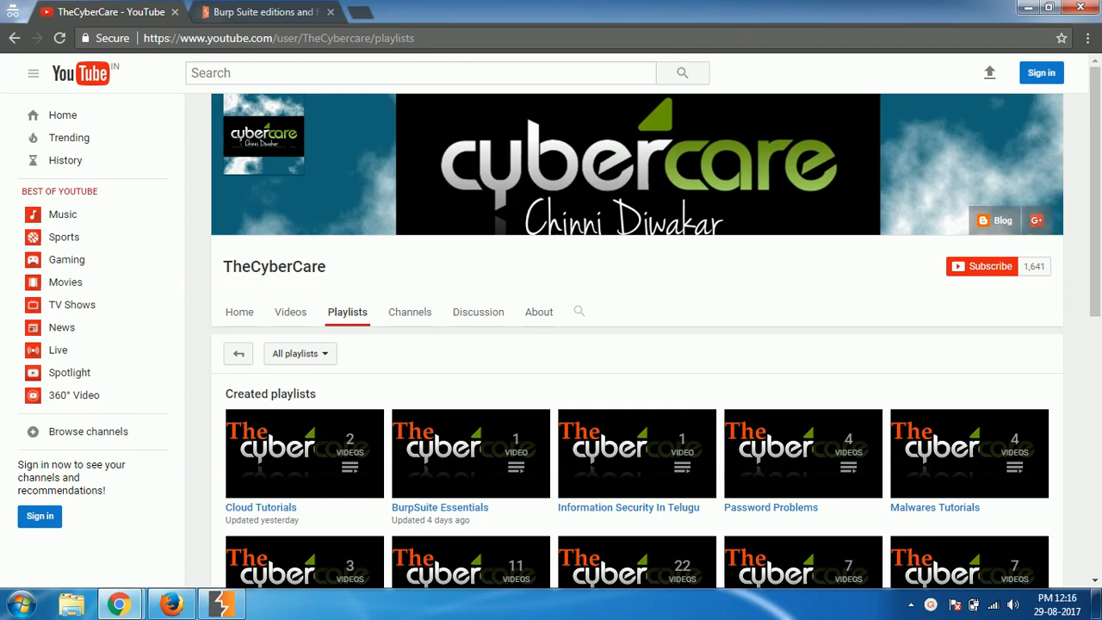
{"action": "mouse_move", "coordinate": [267, 12]}
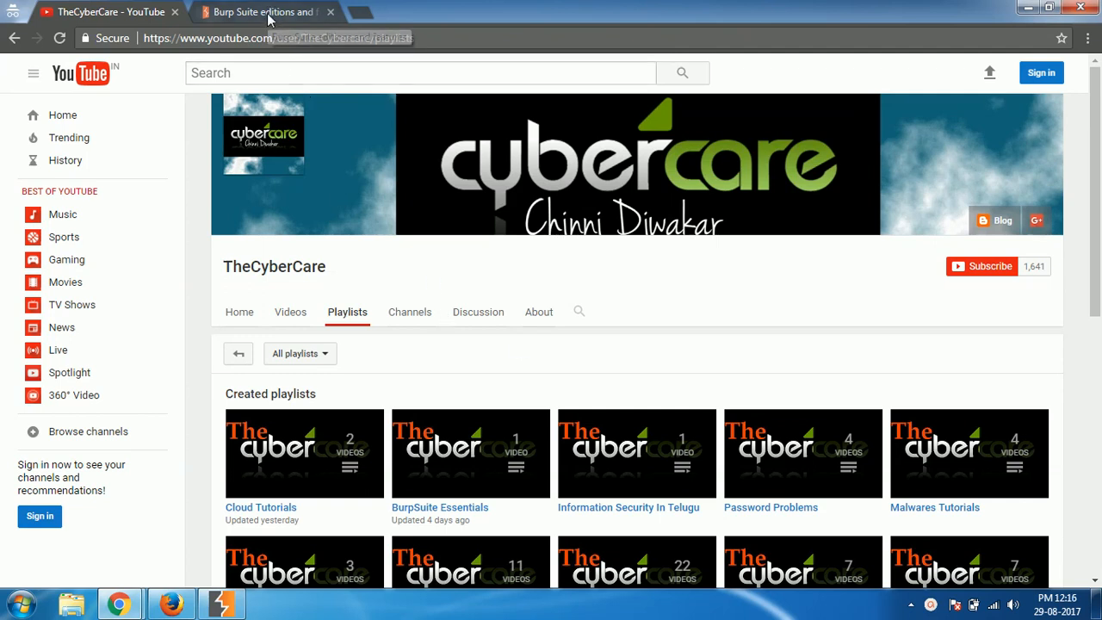
{"action": "mouse_move", "coordinate": [266, 10]}
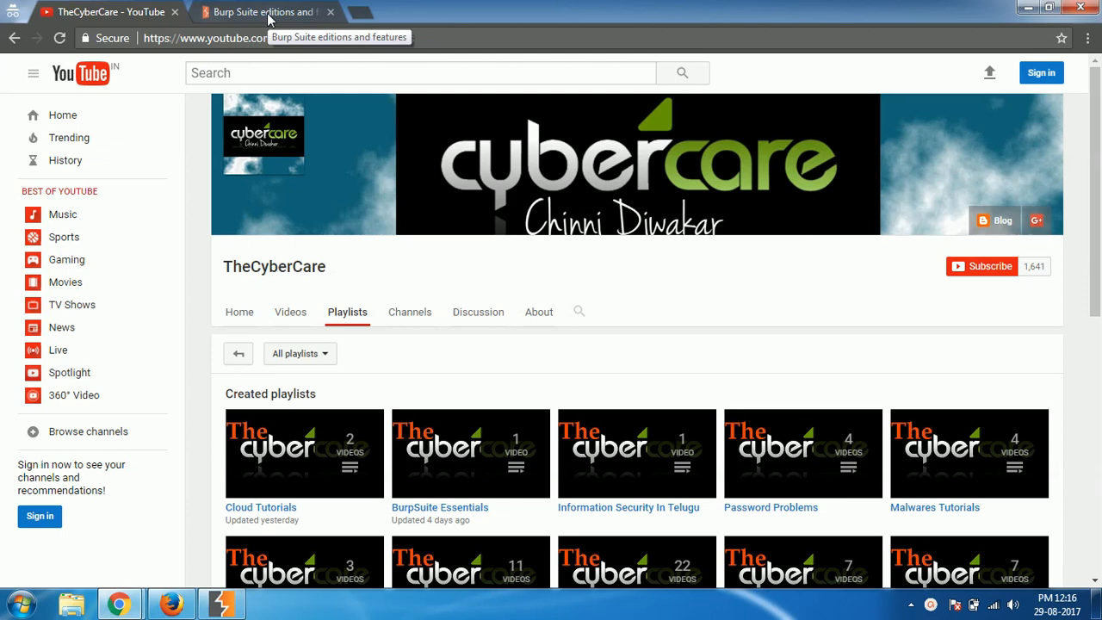
- Show the Burp Suite Editions page and highlight the word 'Professional'
{"action": "left_click", "coordinate": [262, 11]}
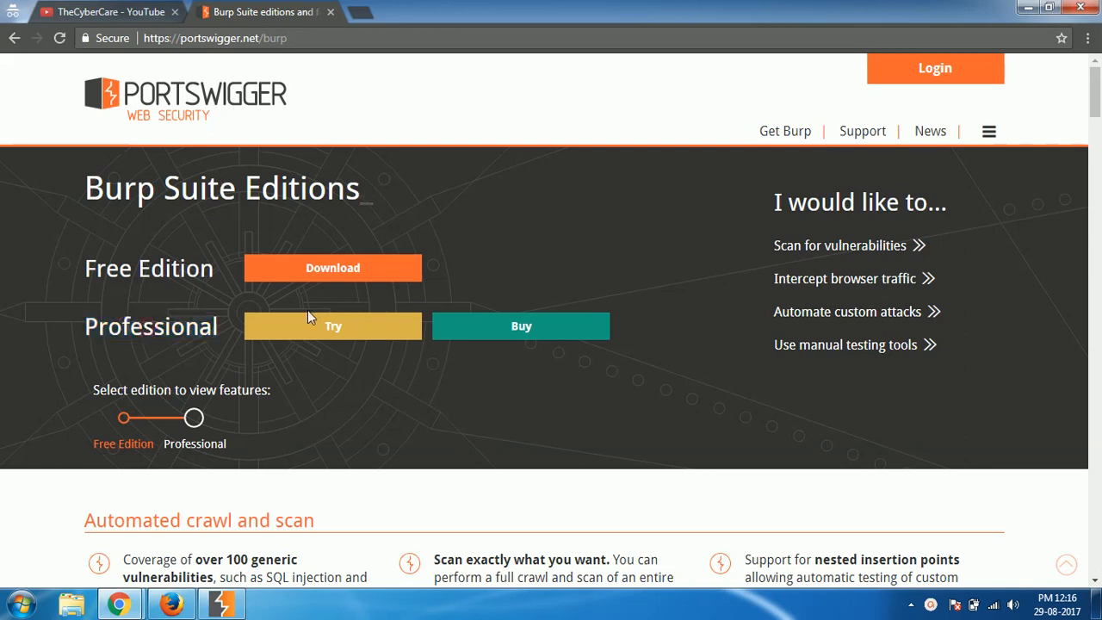
{"action": "mouse_move", "coordinate": [332, 325]}
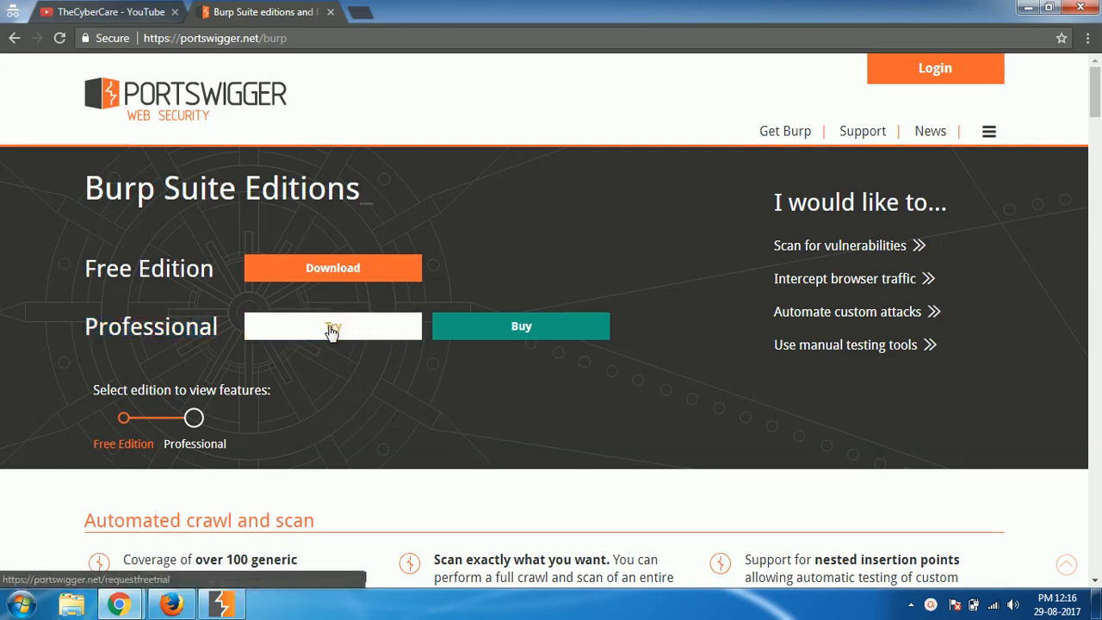
{"action": "mouse_move", "coordinate": [520, 331]}
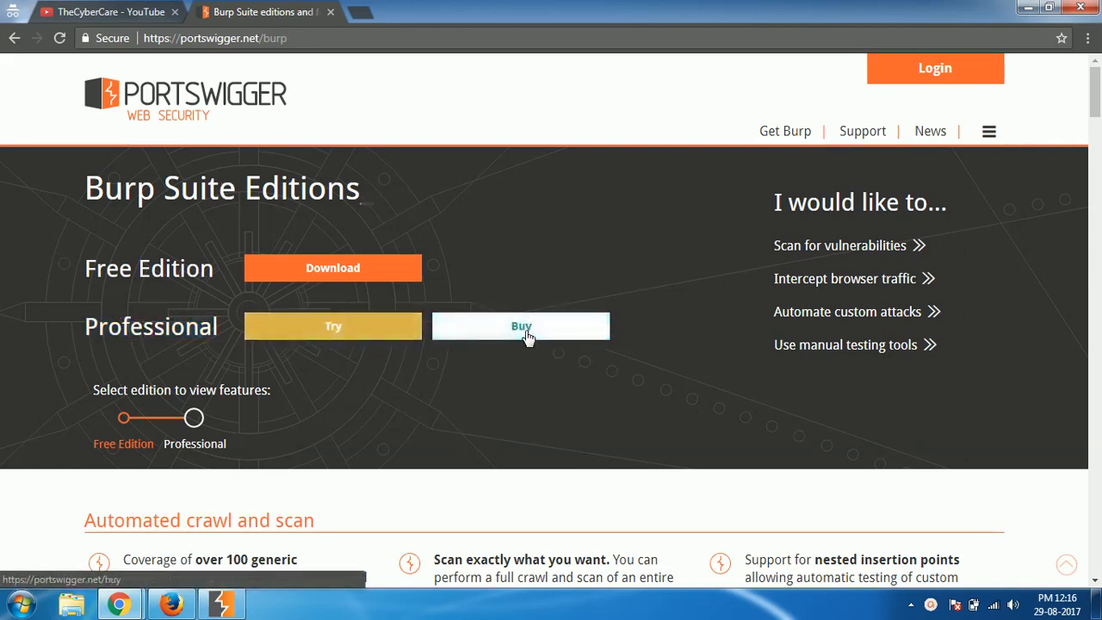
{"action": "mouse_move", "coordinate": [439, 334]}
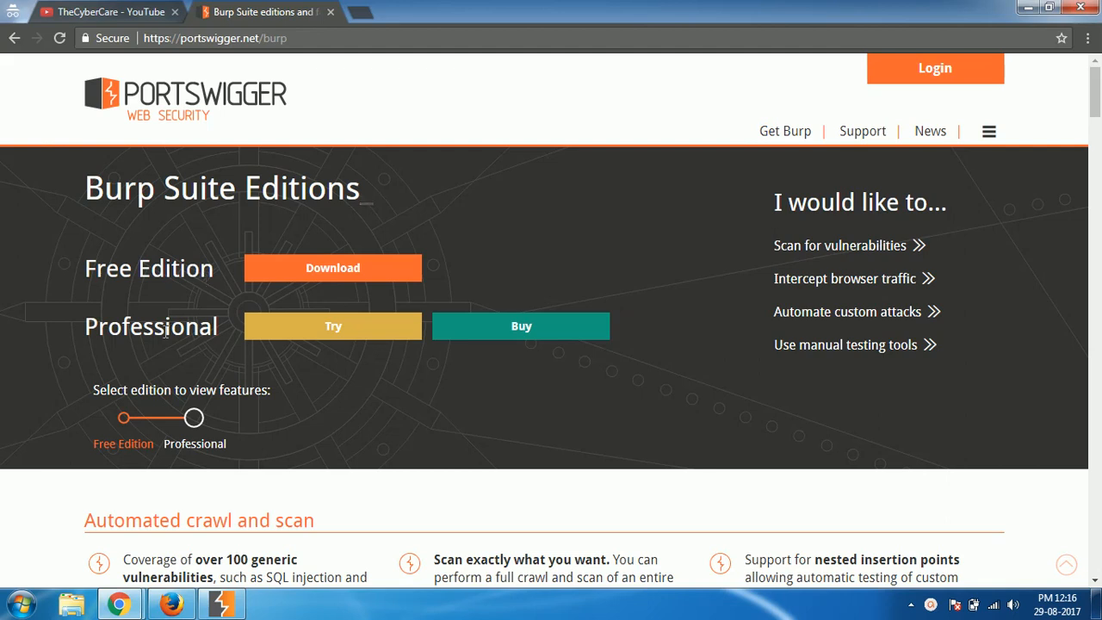
{"action": "double_click", "coordinate": [151, 327]}
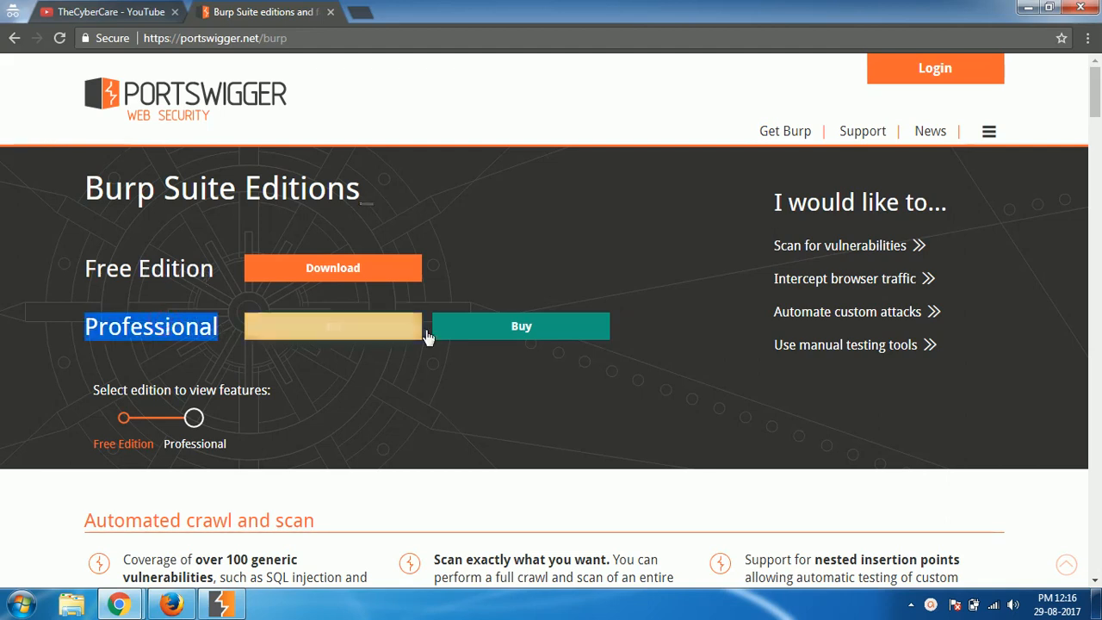
{"action": "mouse_move", "coordinate": [494, 330]}
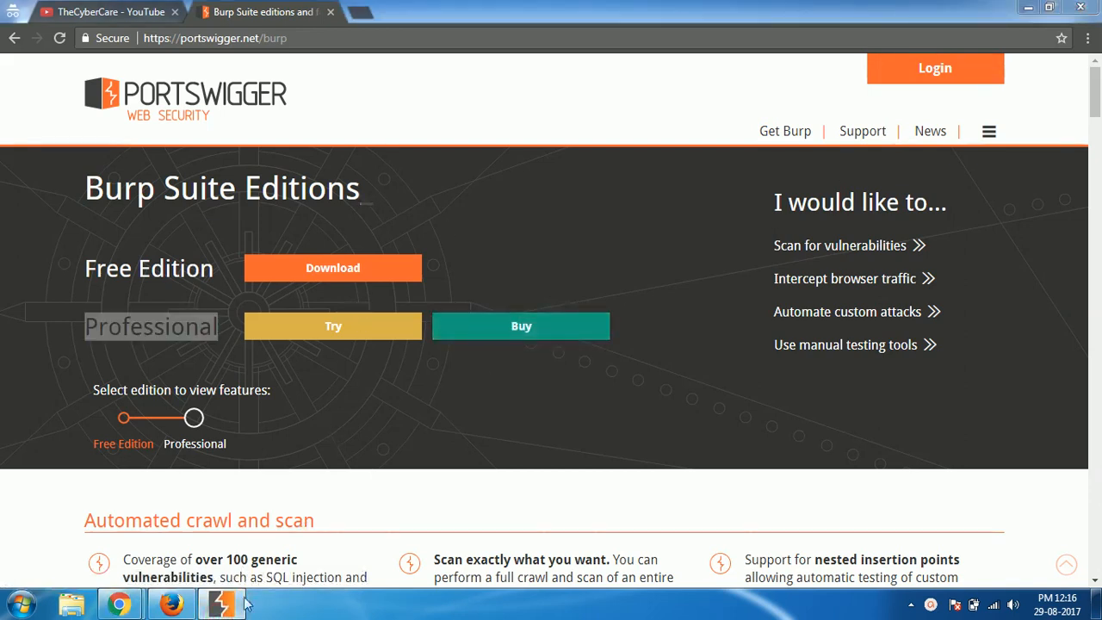
{"action": "mouse_move", "coordinate": [404, 234]}
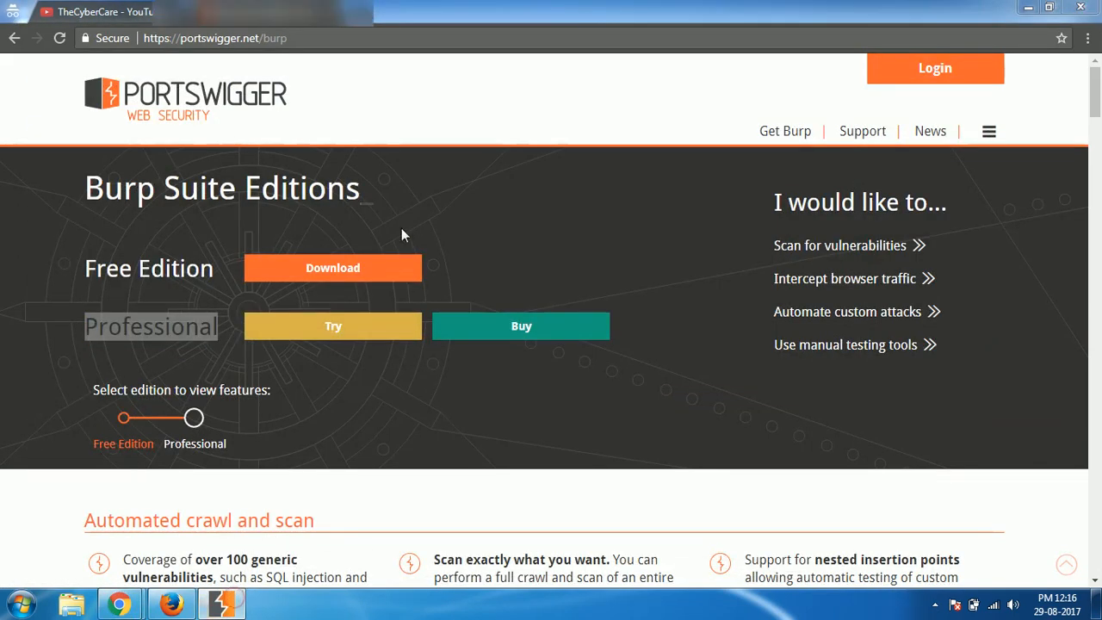
- Bring Burp Suite forward and view the Proxy intercept area with interception off
{"action": "left_click", "coordinate": [220, 602]}
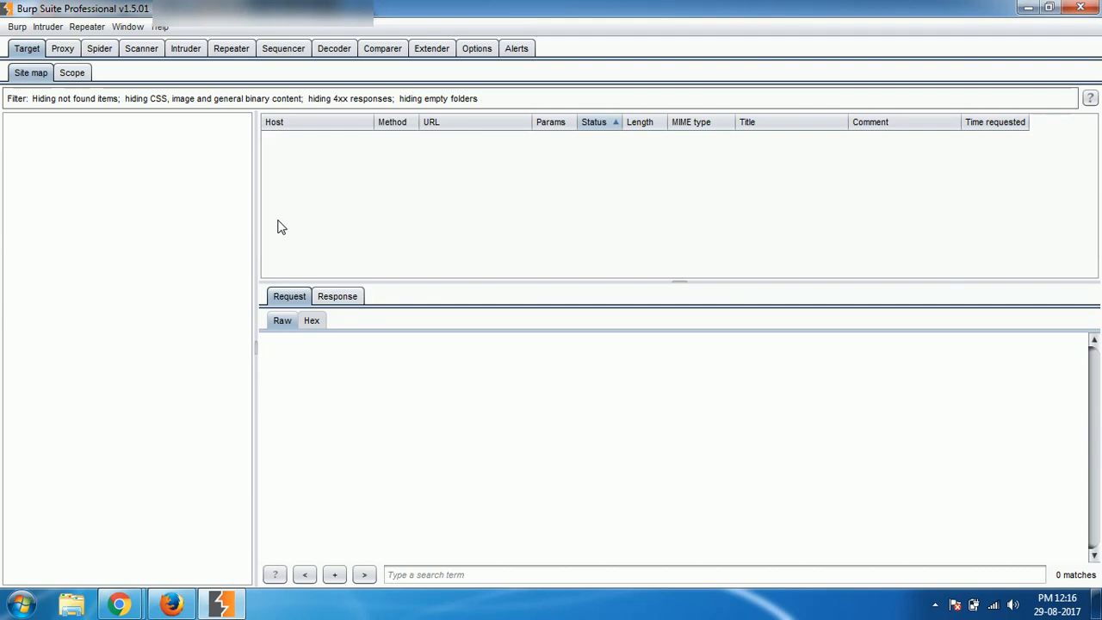
{"action": "mouse_move", "coordinate": [38, 120]}
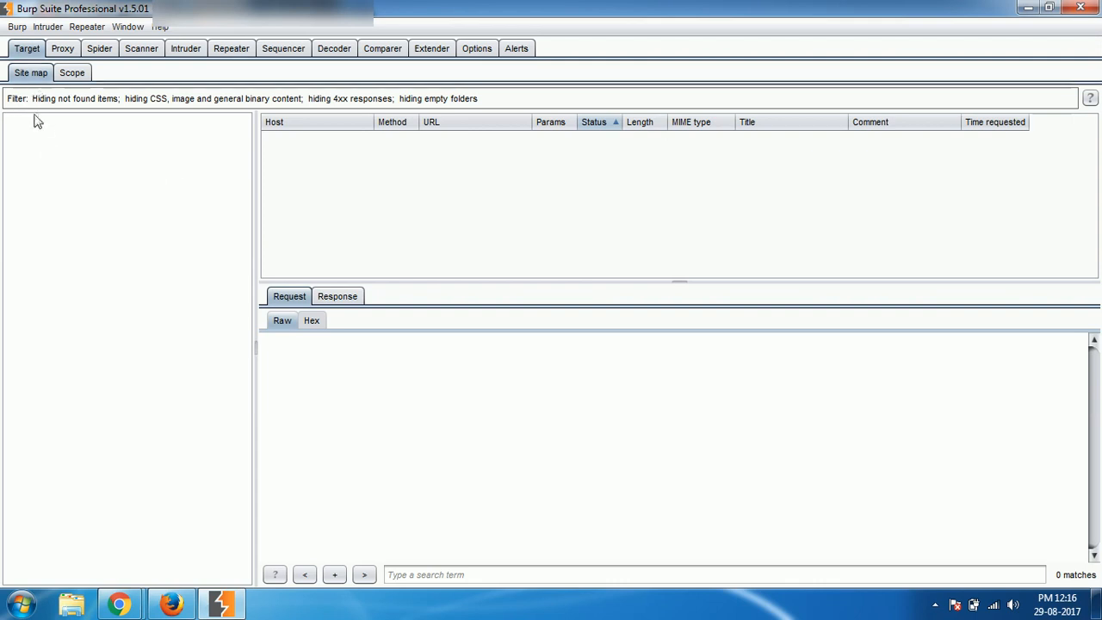
{"action": "mouse_move", "coordinate": [169, 361]}
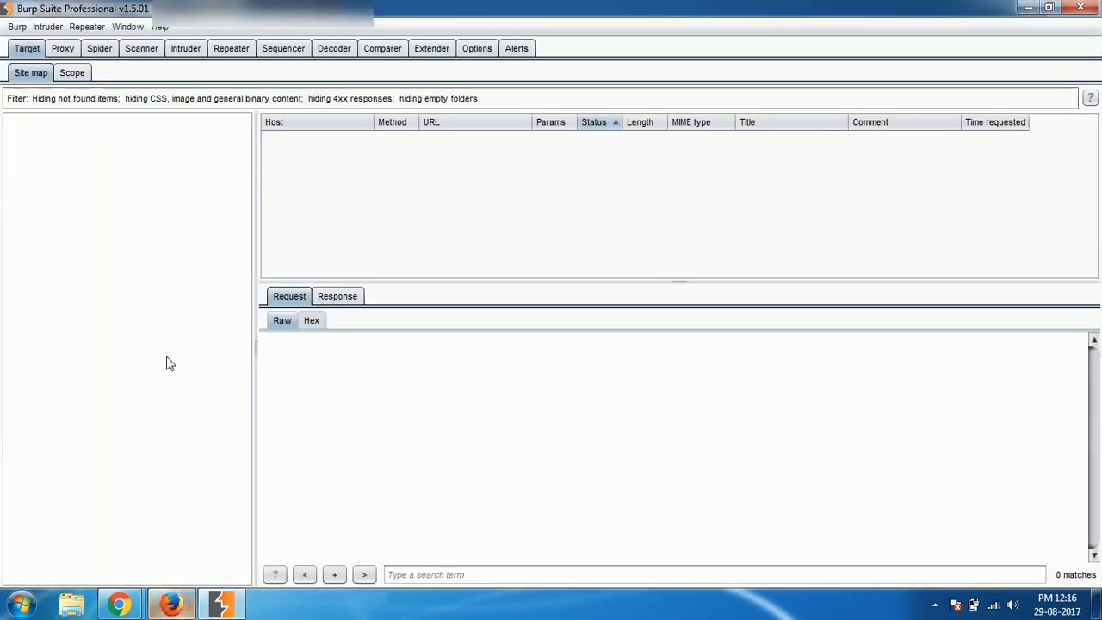
{"action": "left_click", "coordinate": [62, 48]}
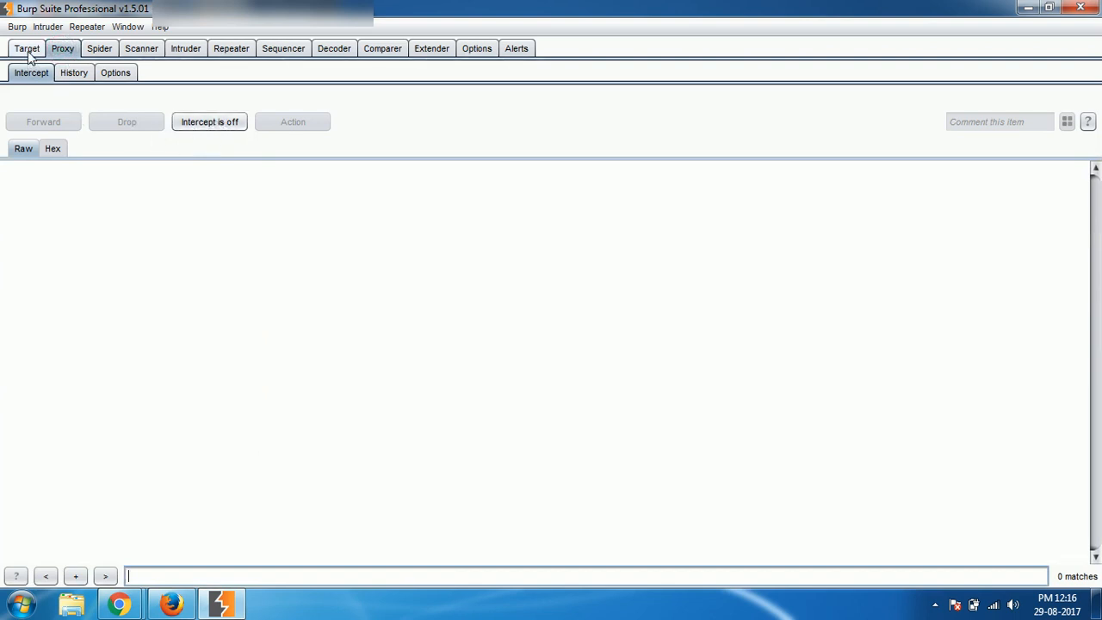
- Return to the Target site map, then enter altoromutual.com in Firefox's address bar
{"action": "left_click", "coordinate": [26, 48]}
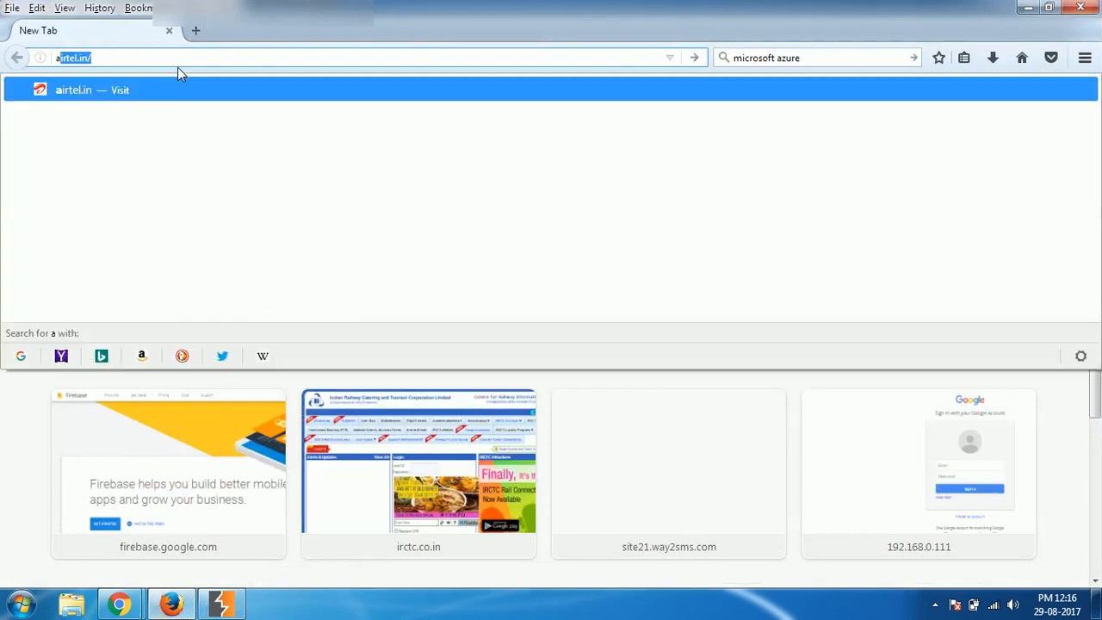
{"action": "type", "text": "altoromutual.com"}
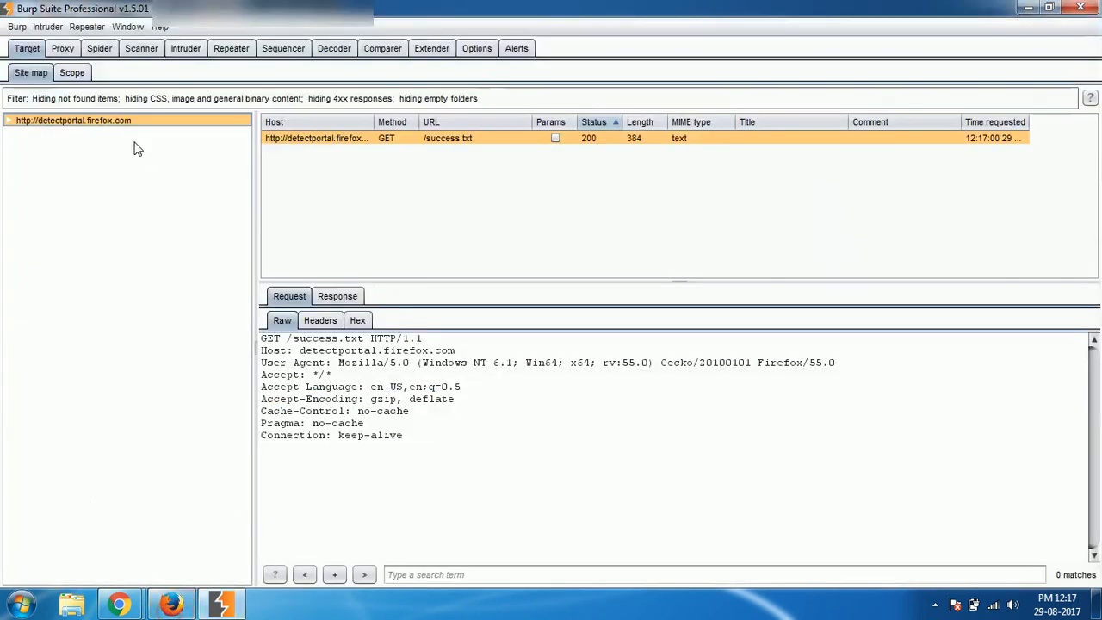
{"action": "mouse_move", "coordinate": [107, 127]}
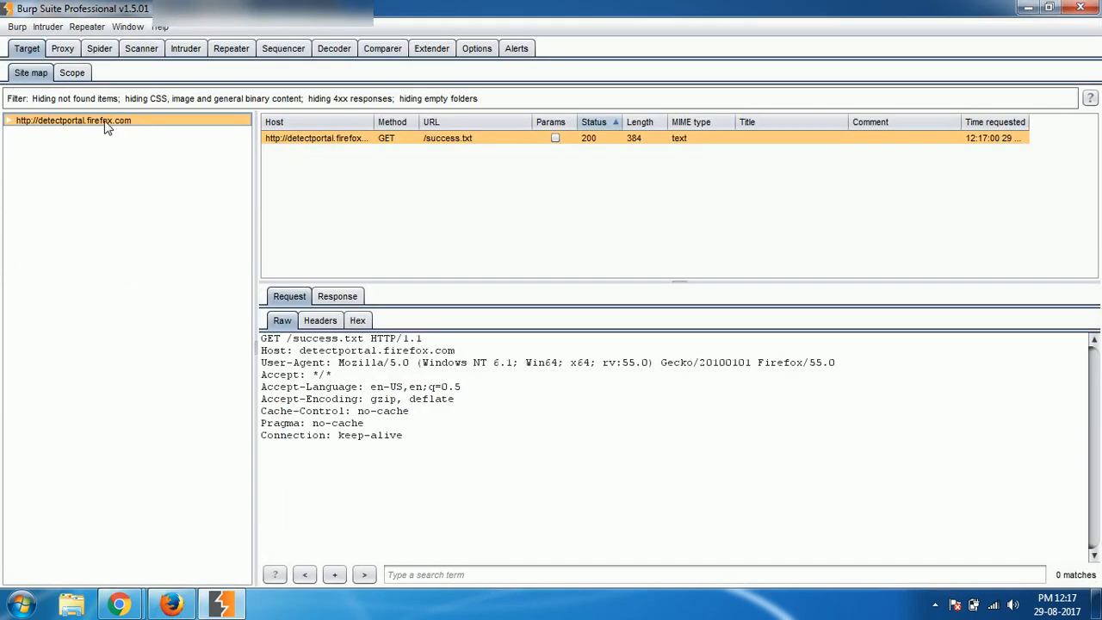
- Set Scanner live active scanning to 'Don't scan', passive scanning covering everything
{"action": "left_click", "coordinate": [141, 48]}
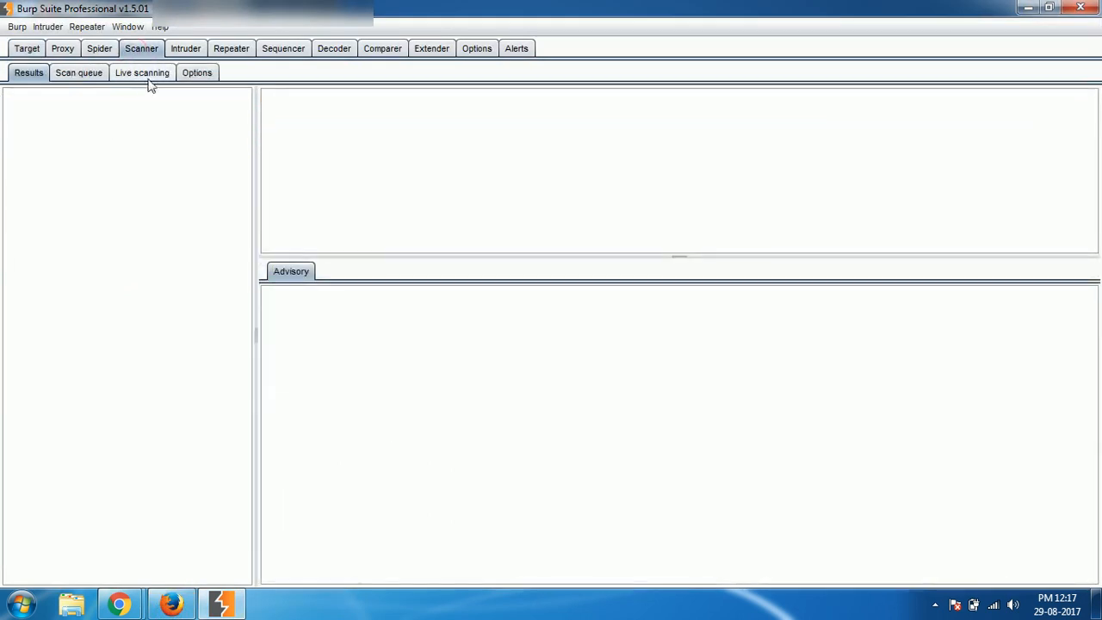
{"action": "left_click", "coordinate": [141, 72]}
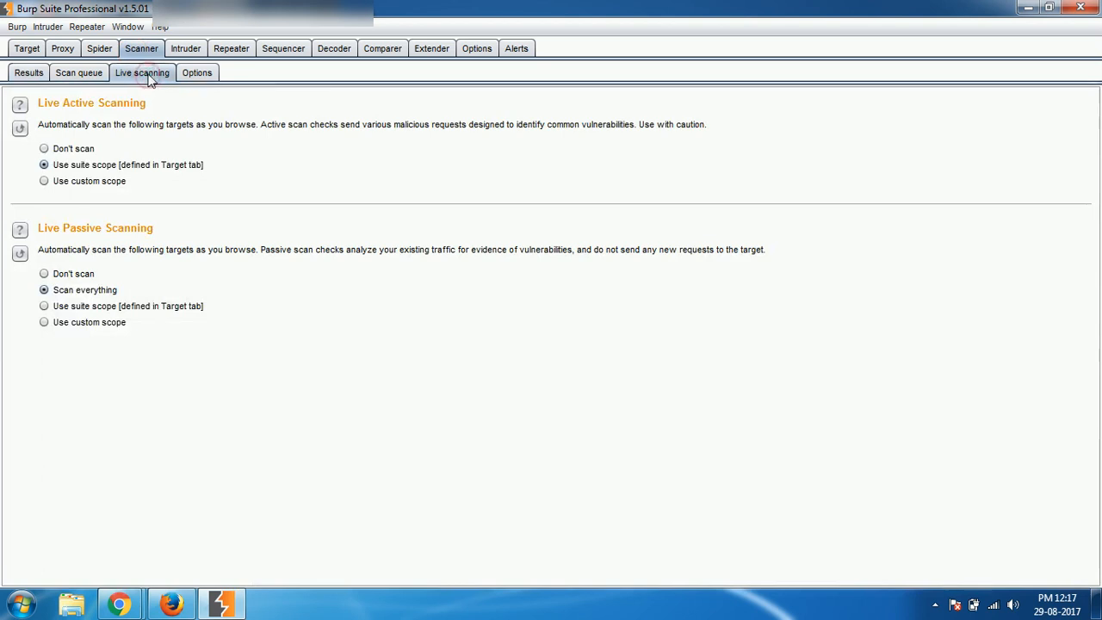
{"action": "mouse_move", "coordinate": [142, 77]}
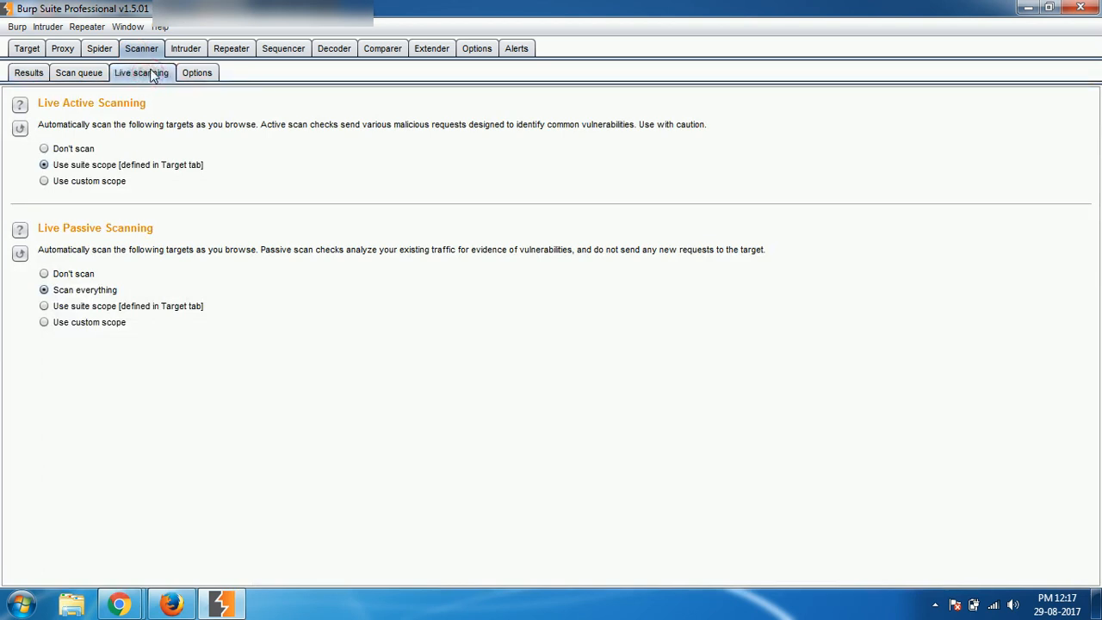
{"action": "mouse_move", "coordinate": [129, 82]}
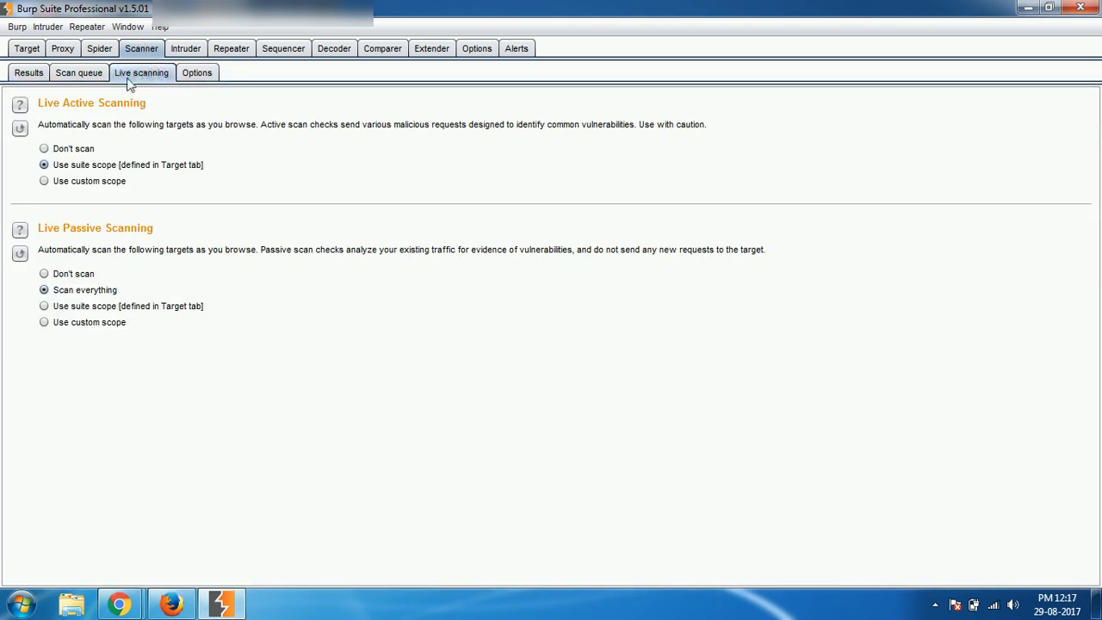
{"action": "left_click", "coordinate": [45, 148]}
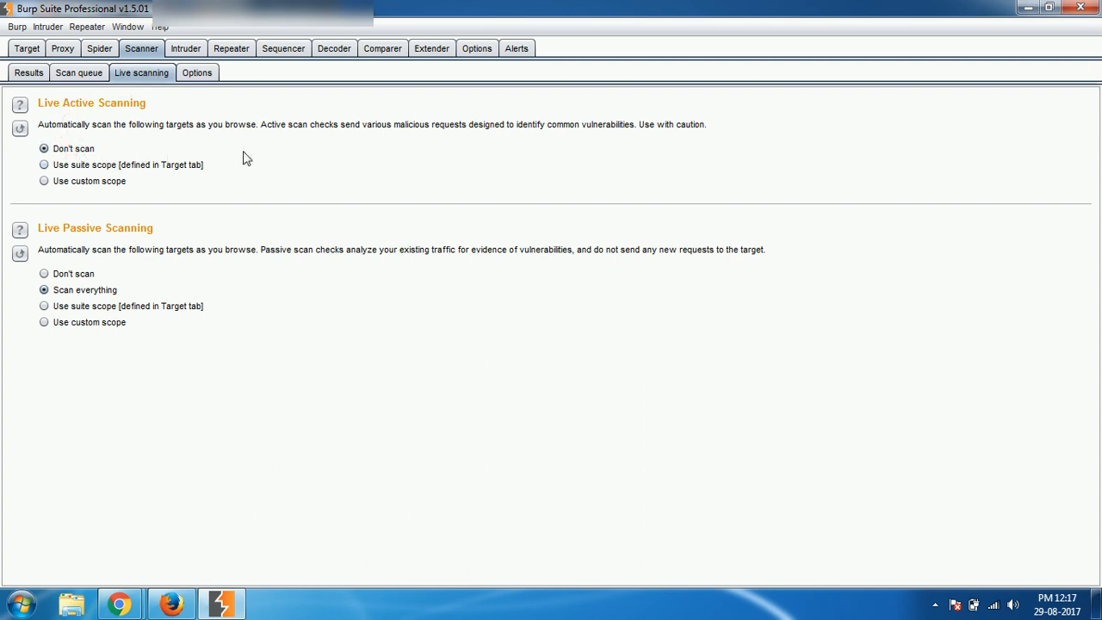
{"action": "mouse_move", "coordinate": [143, 243]}
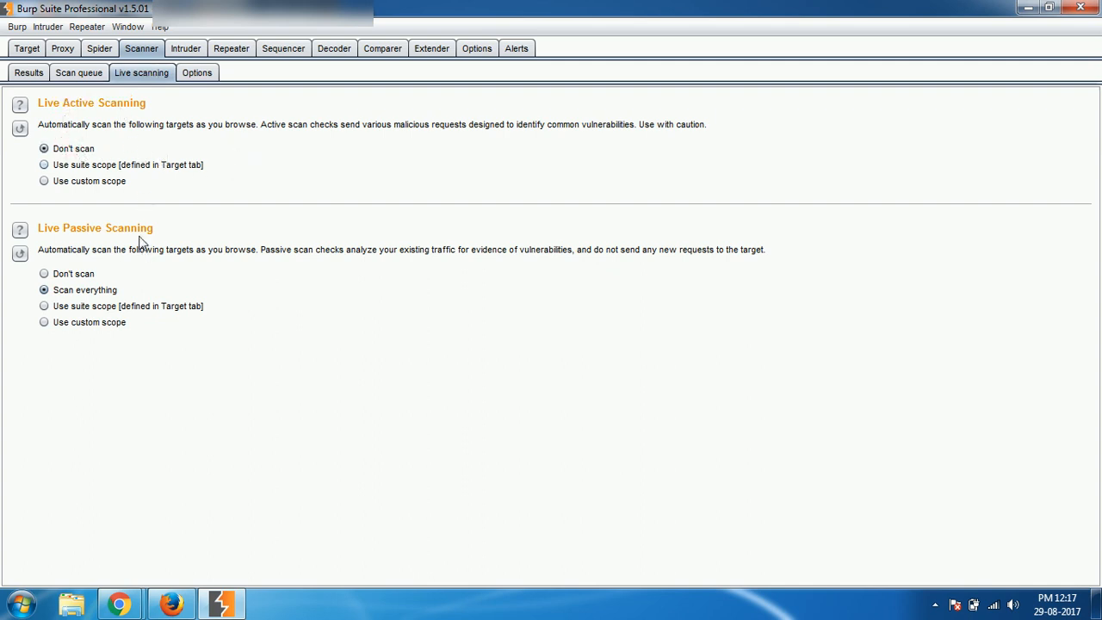
{"action": "mouse_move", "coordinate": [169, 241]}
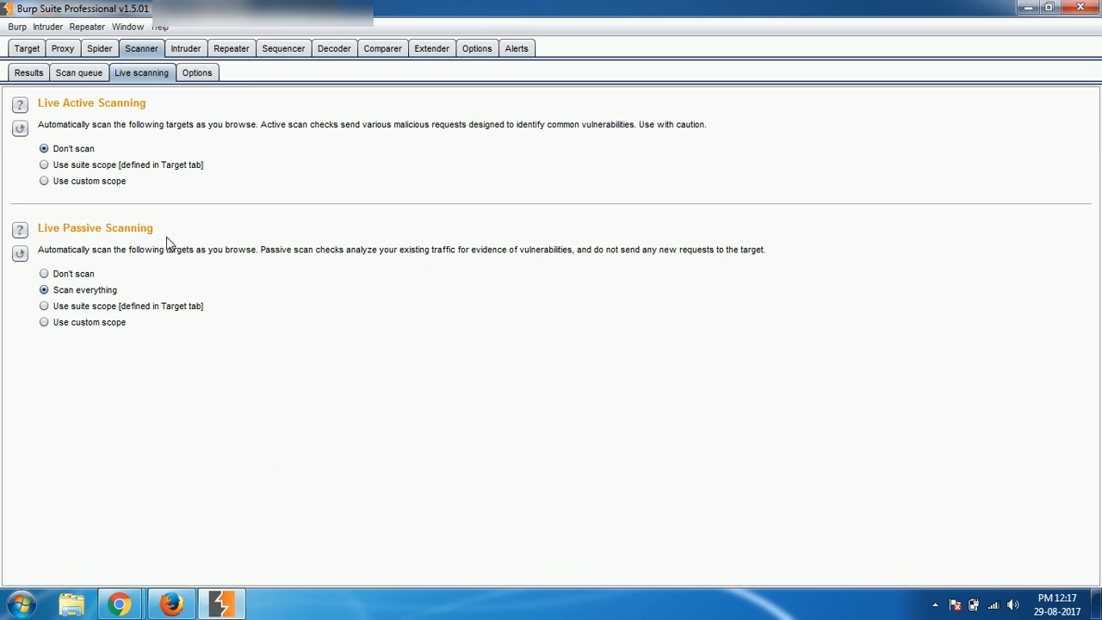
{"action": "mouse_move", "coordinate": [127, 253]}
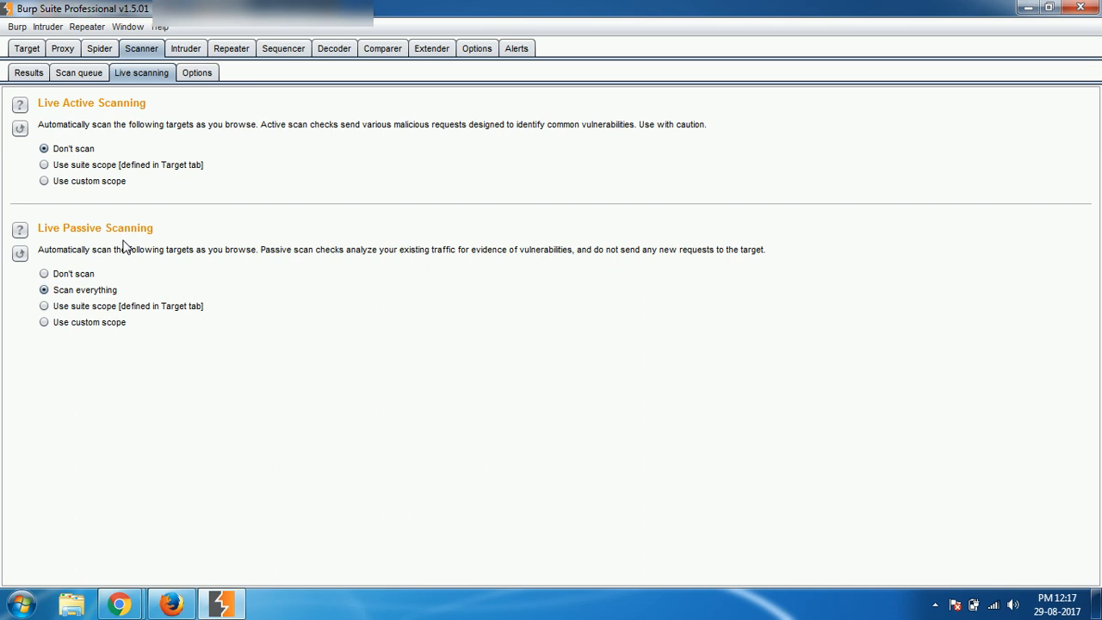
{"action": "mouse_move", "coordinate": [124, 234]}
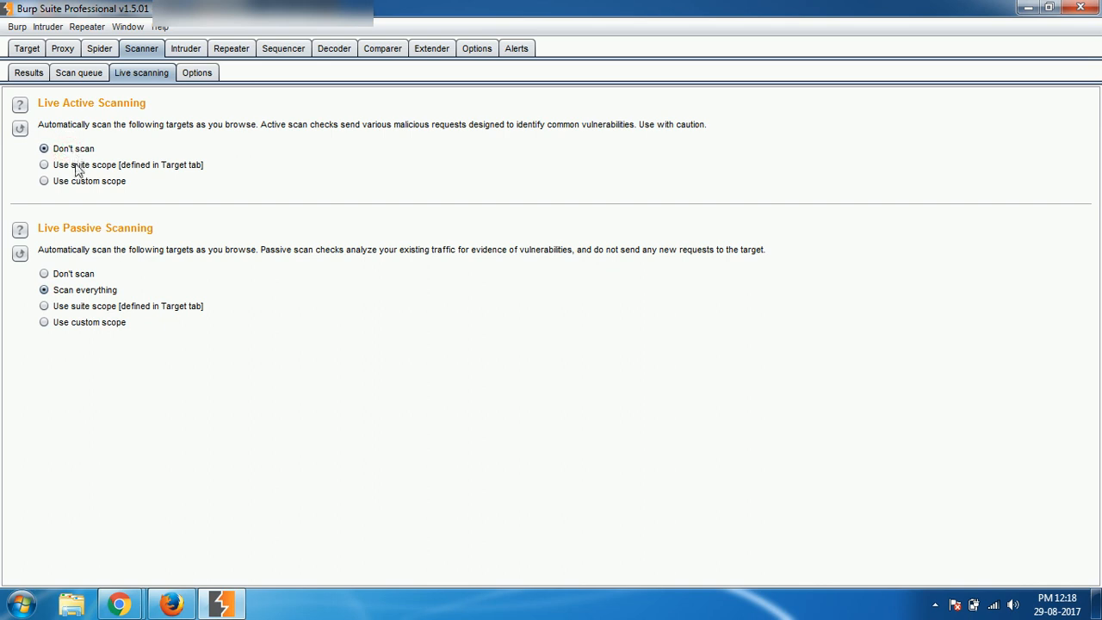
{"action": "mouse_move", "coordinate": [81, 188]}
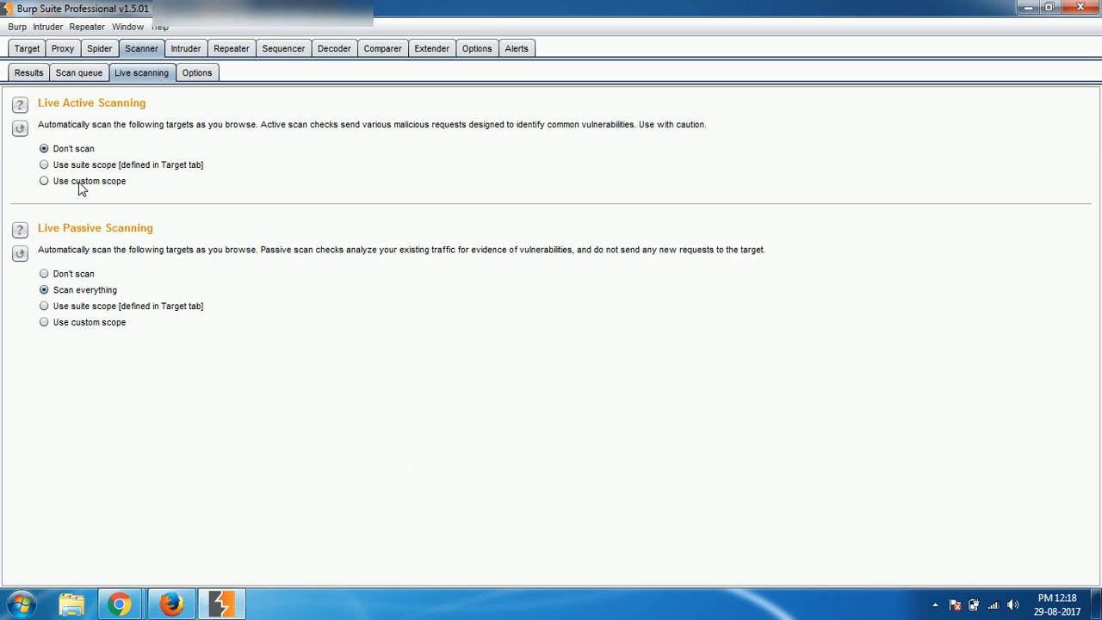
{"action": "mouse_move", "coordinate": [79, 172]}
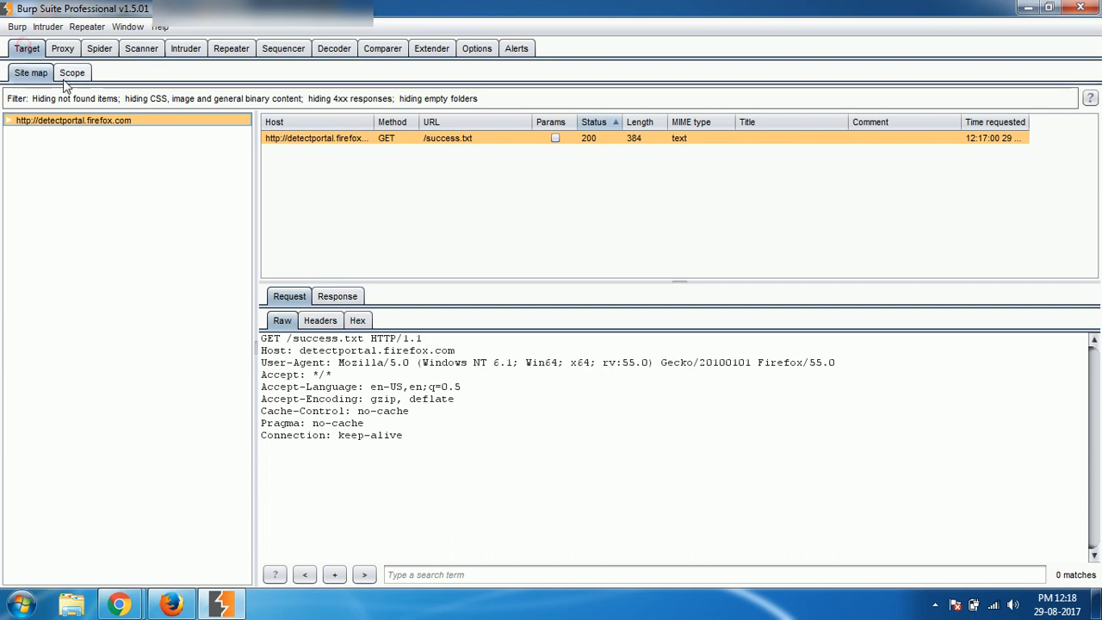
- Set live active scanning to use the suite scope, then load altoromutual.com in Firefox
{"action": "left_click", "coordinate": [73, 72]}
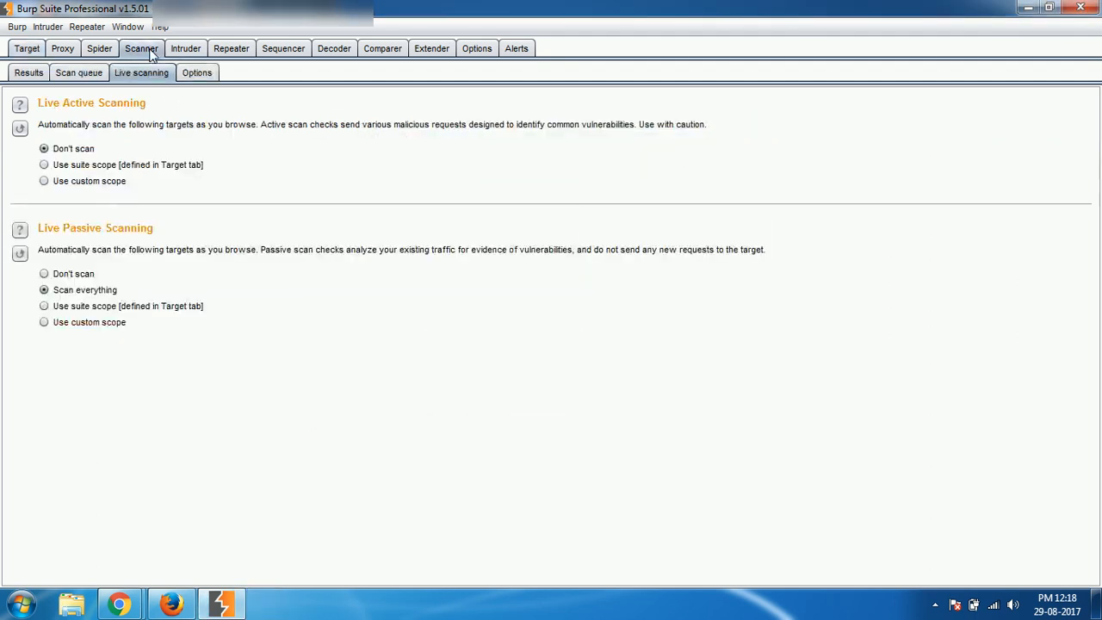
{"action": "mouse_move", "coordinate": [86, 180]}
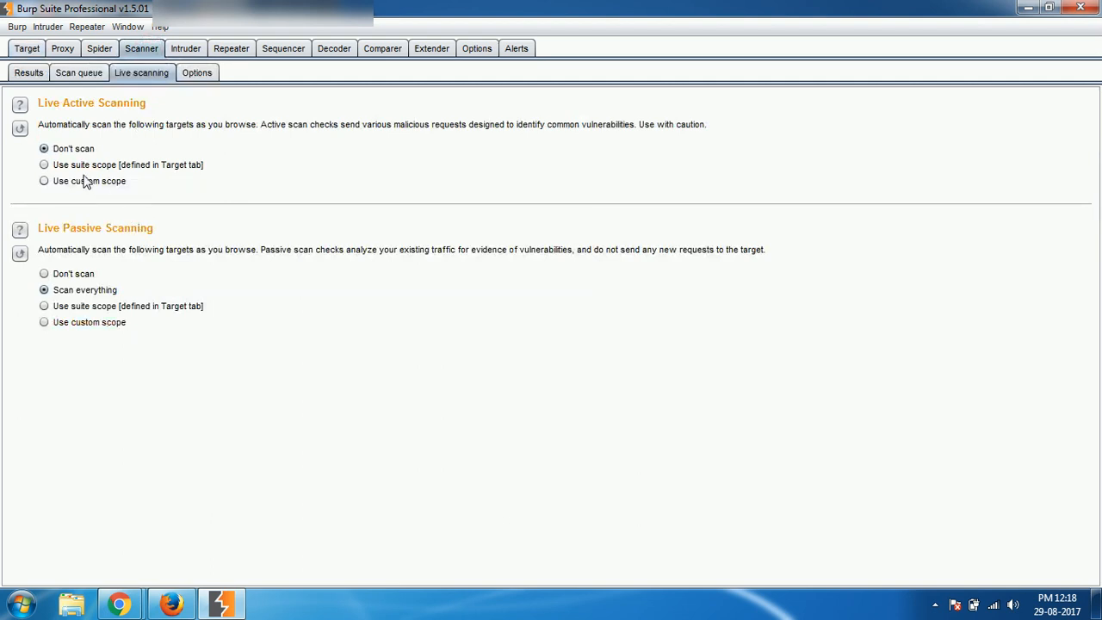
{"action": "left_click", "coordinate": [45, 165]}
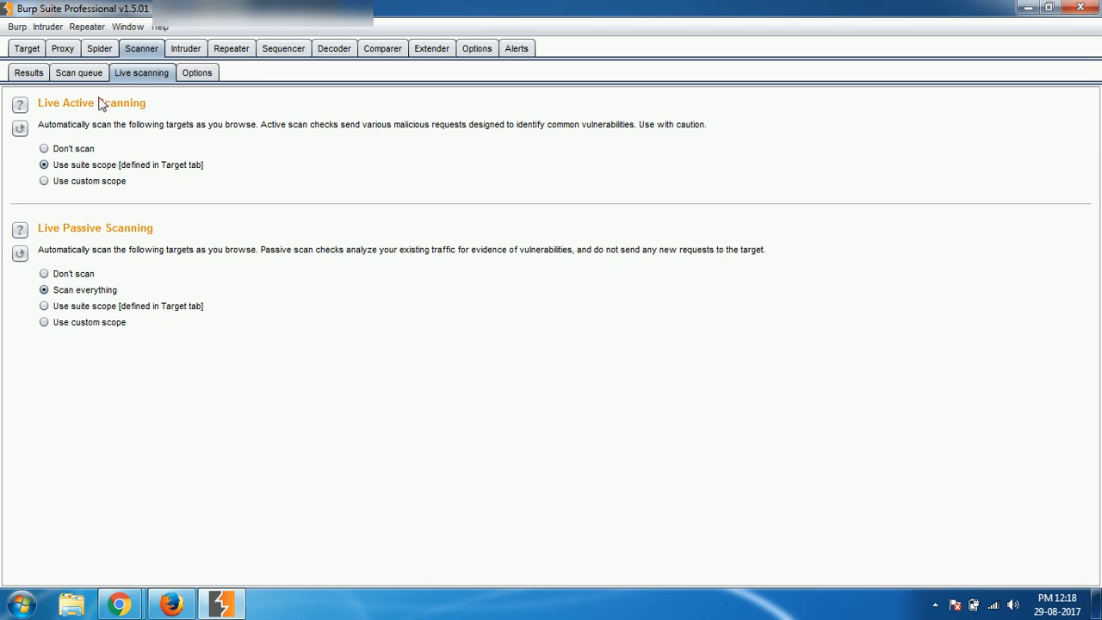
{"action": "left_click", "coordinate": [171, 602]}
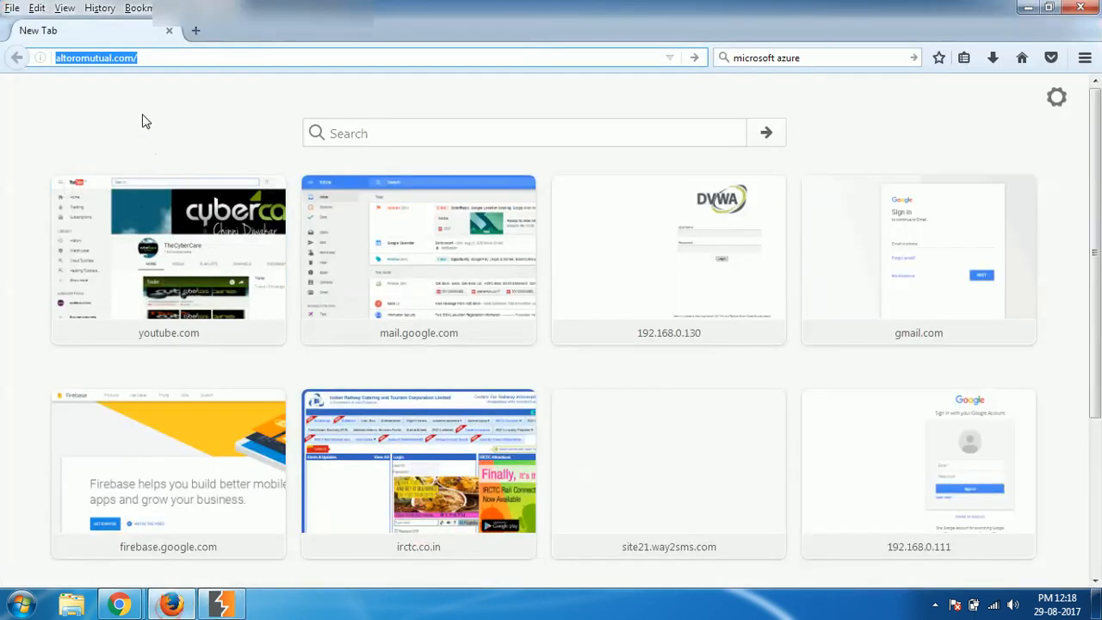
{"action": "key", "text": "Return"}
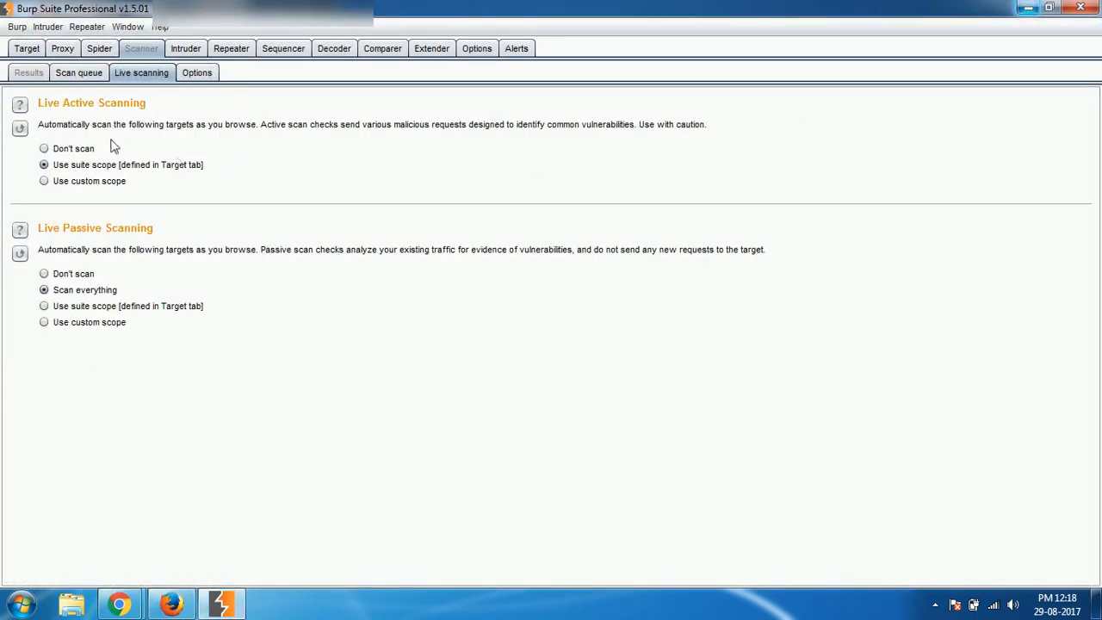
{"action": "mouse_move", "coordinate": [159, 188]}
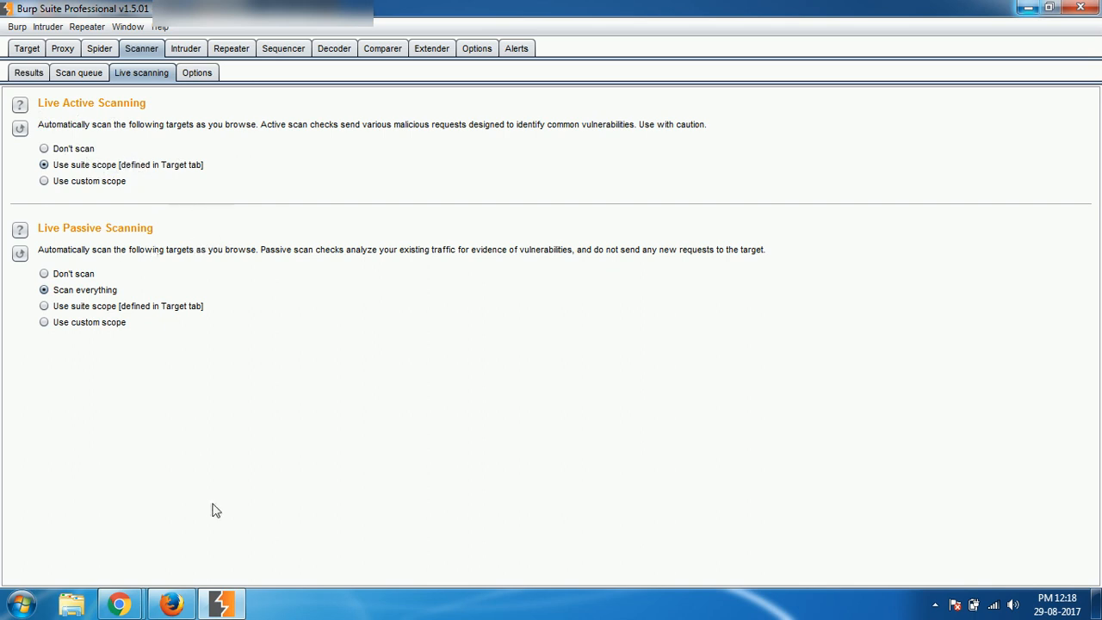
{"action": "mouse_move", "coordinate": [171, 603]}
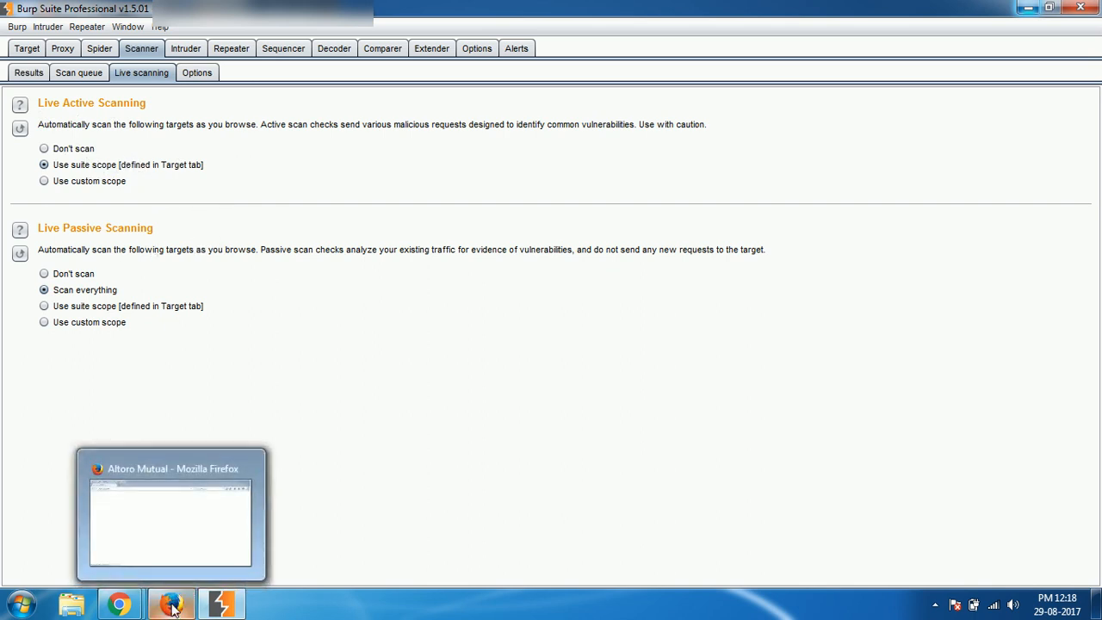
{"action": "mouse_move", "coordinate": [168, 265]}
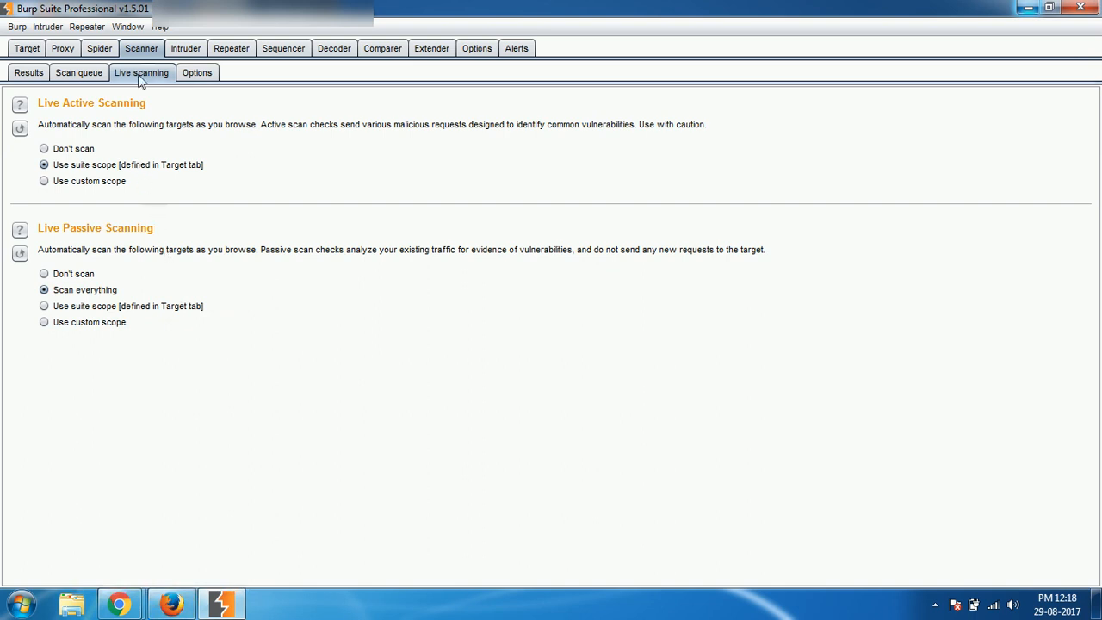
{"action": "mouse_move", "coordinate": [169, 154]}
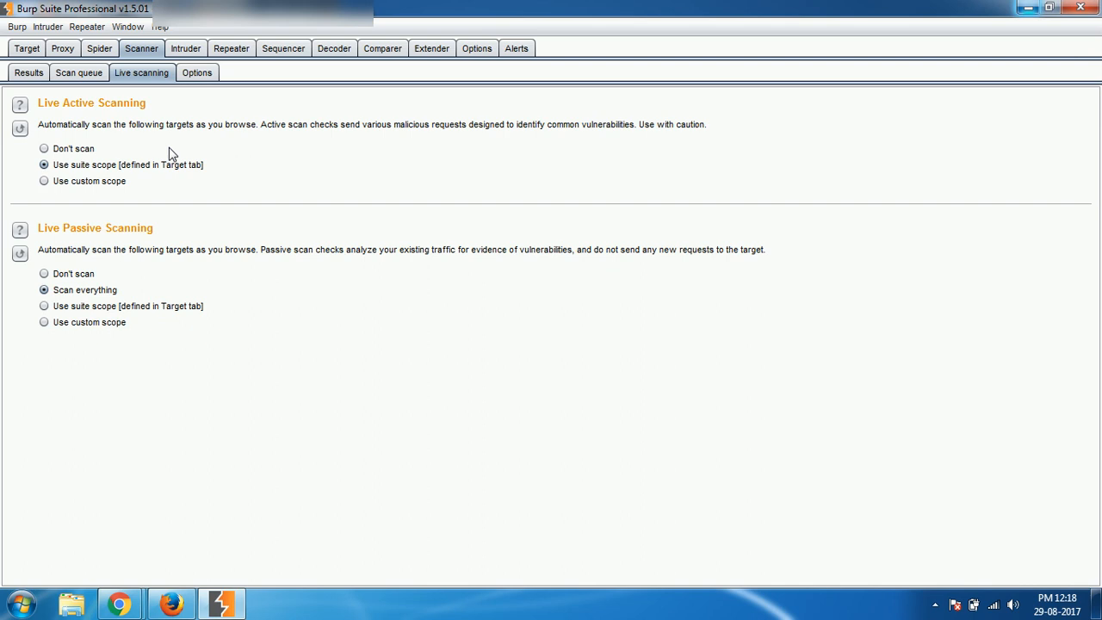
{"action": "mouse_move", "coordinate": [83, 91]}
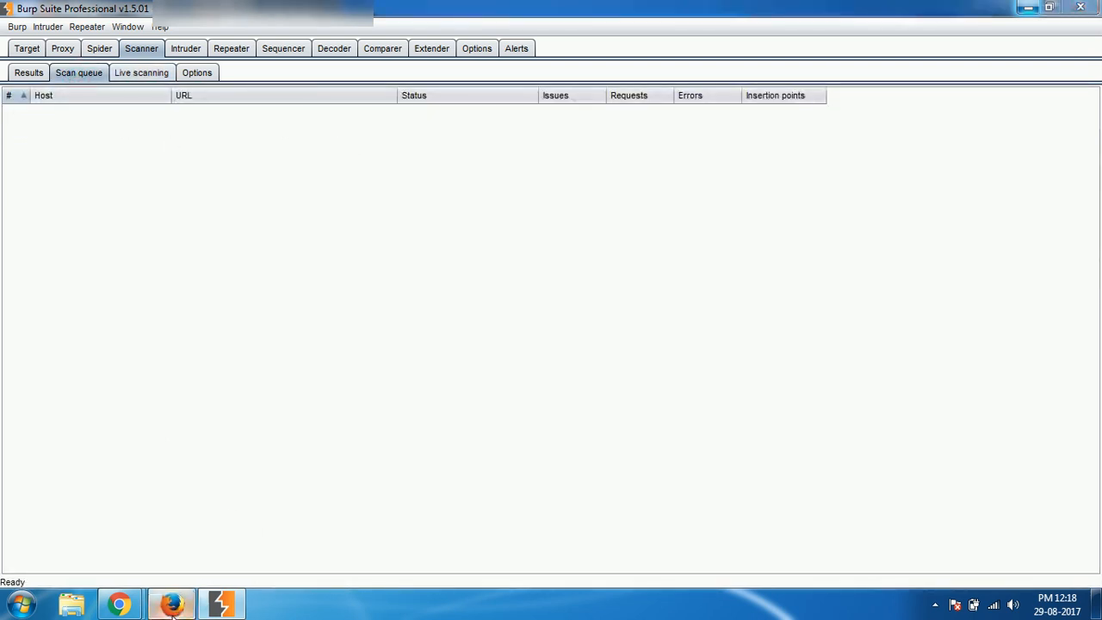
- Browse Altoro Mutual's personal Checking and Loan Products pages to feed the scanner
{"action": "left_click", "coordinate": [170, 603]}
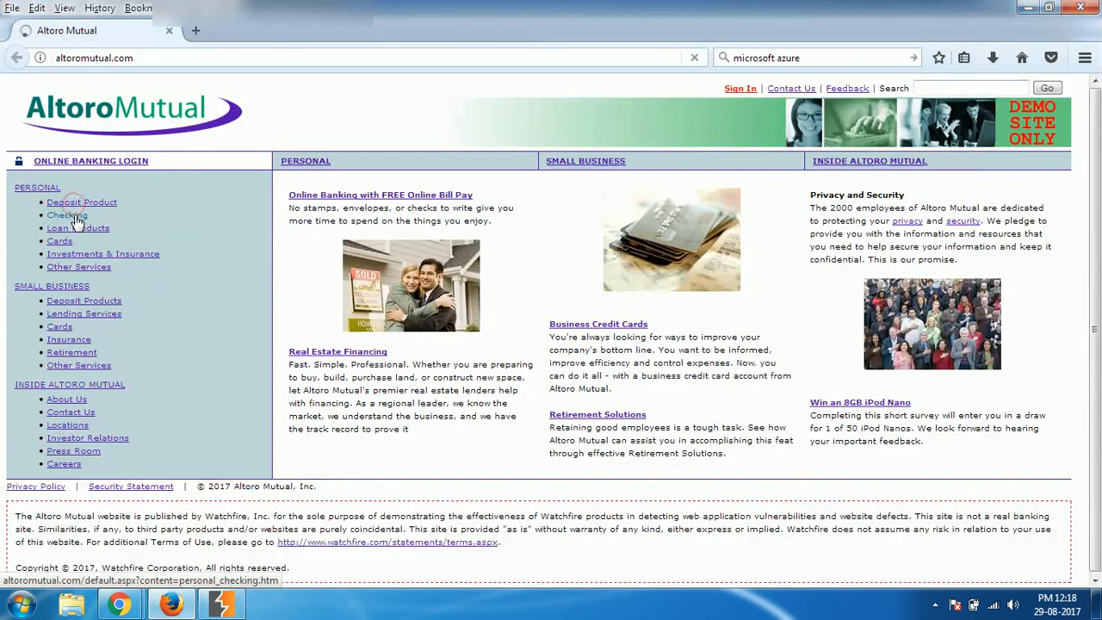
{"action": "left_click", "coordinate": [67, 216]}
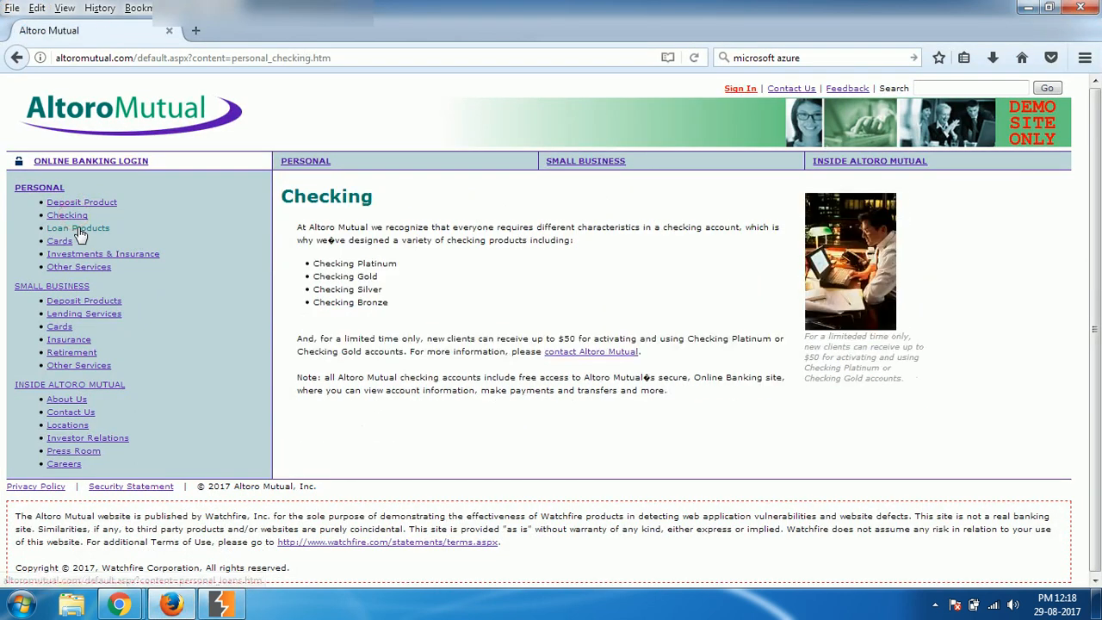
{"action": "left_click", "coordinate": [221, 603]}
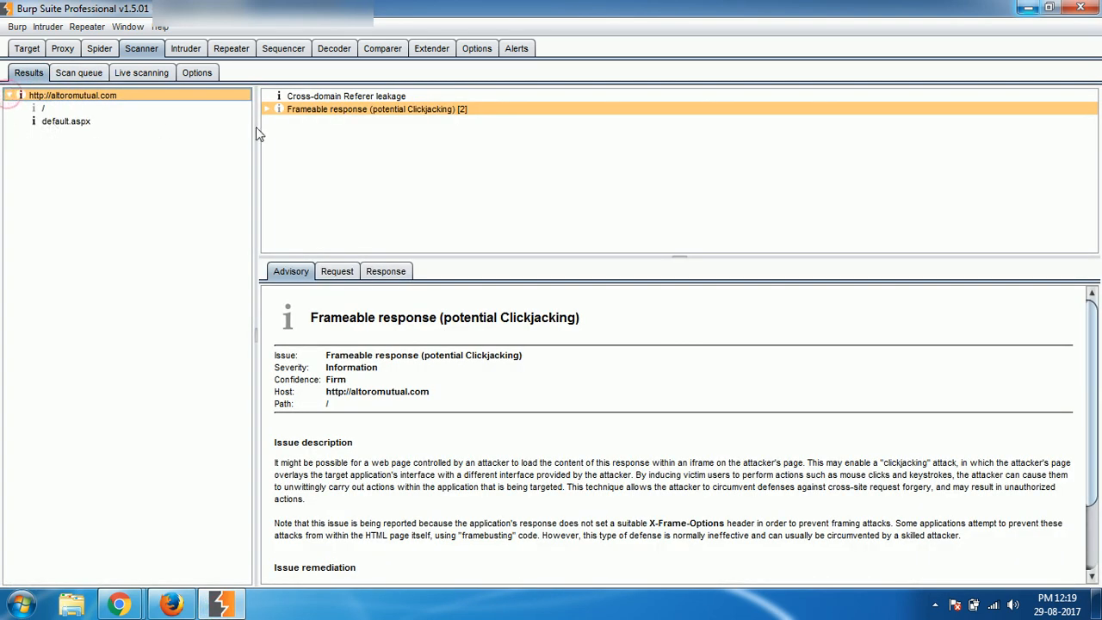
- Read the Cross-domain Referer leakage and Frameable response advisories, then view live scanning settings
{"action": "left_click", "coordinate": [346, 96]}
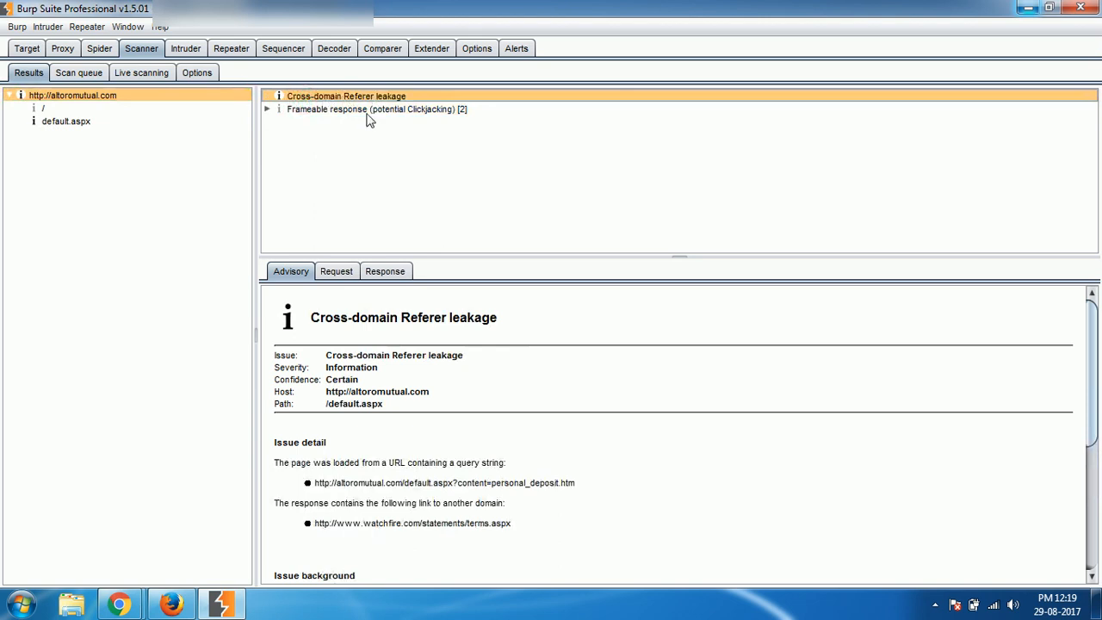
{"action": "left_click", "coordinate": [372, 109]}
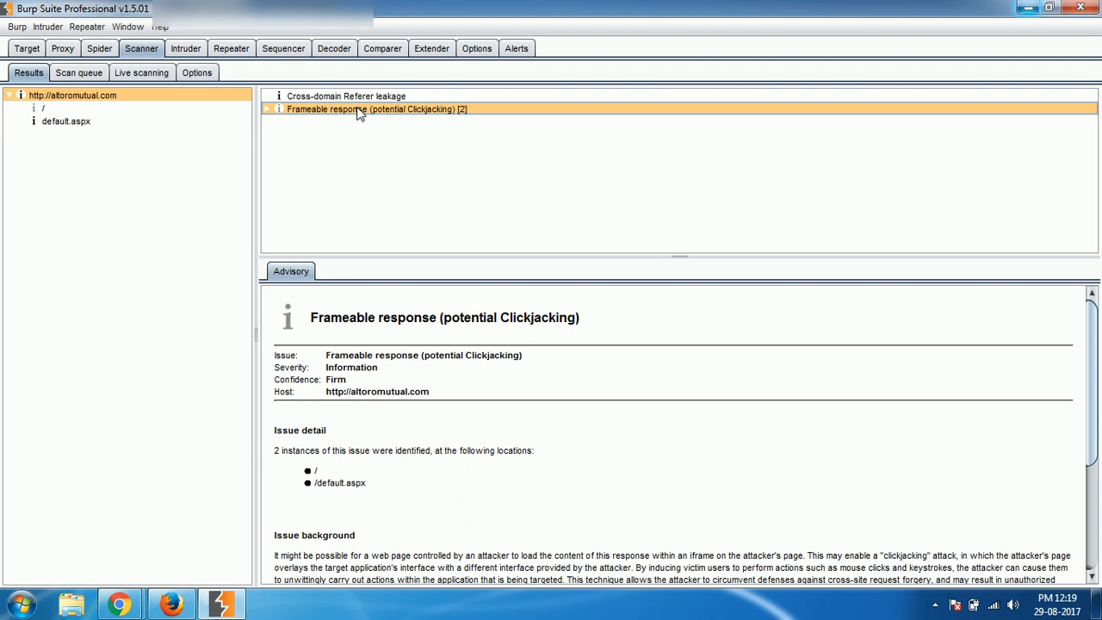
{"action": "left_click", "coordinate": [141, 72]}
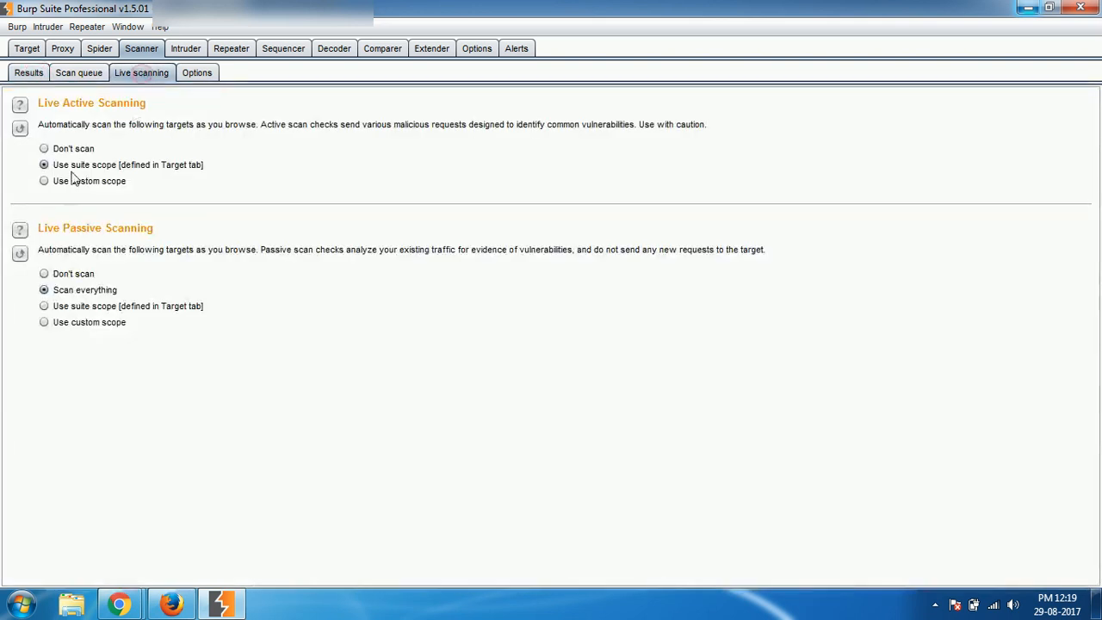
{"action": "mouse_move", "coordinate": [84, 181]}
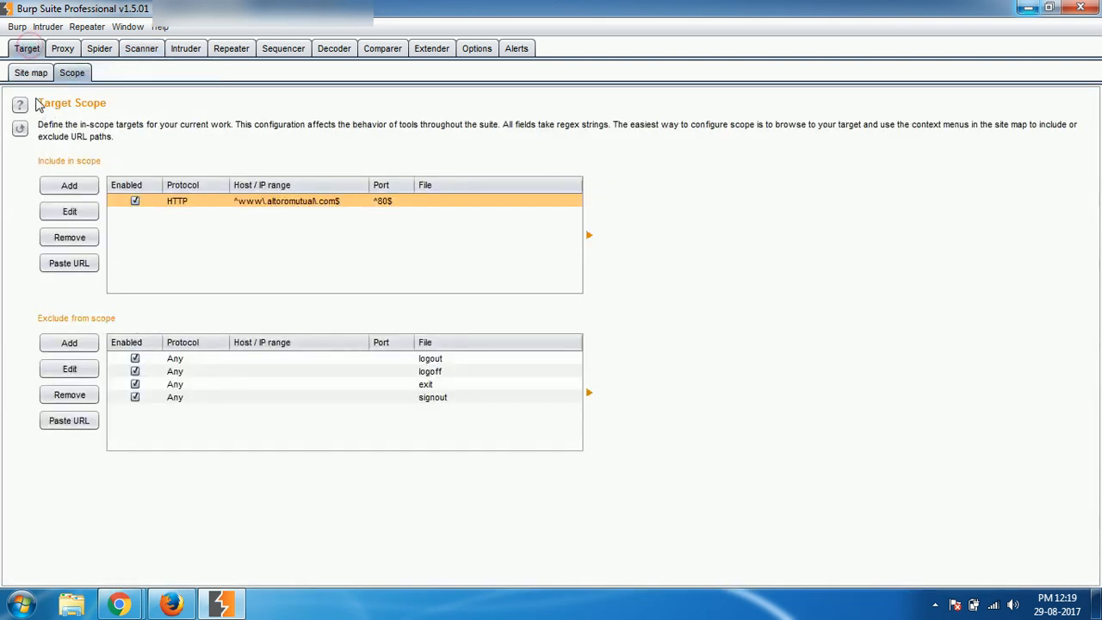
{"action": "left_click", "coordinate": [31, 72]}
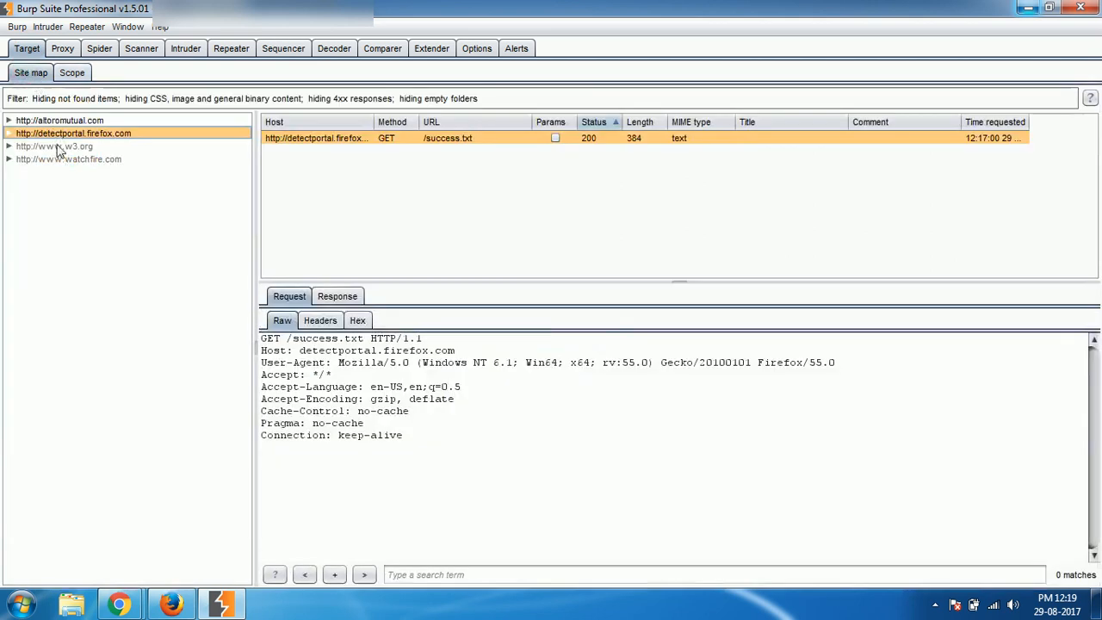
{"action": "left_click", "coordinate": [59, 121]}
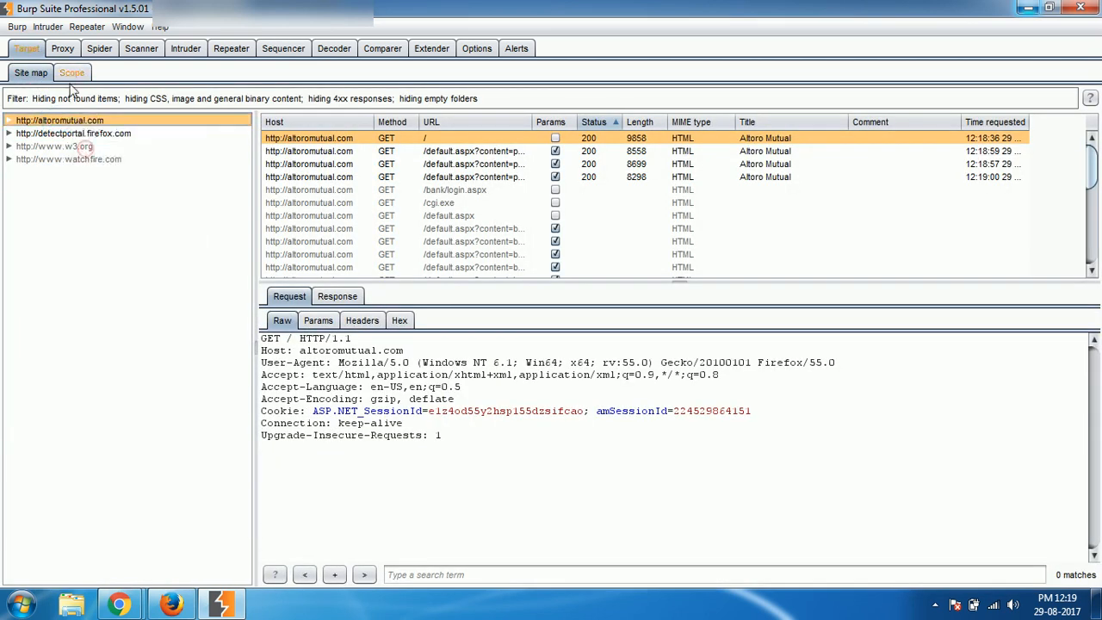
{"action": "left_click", "coordinate": [72, 73]}
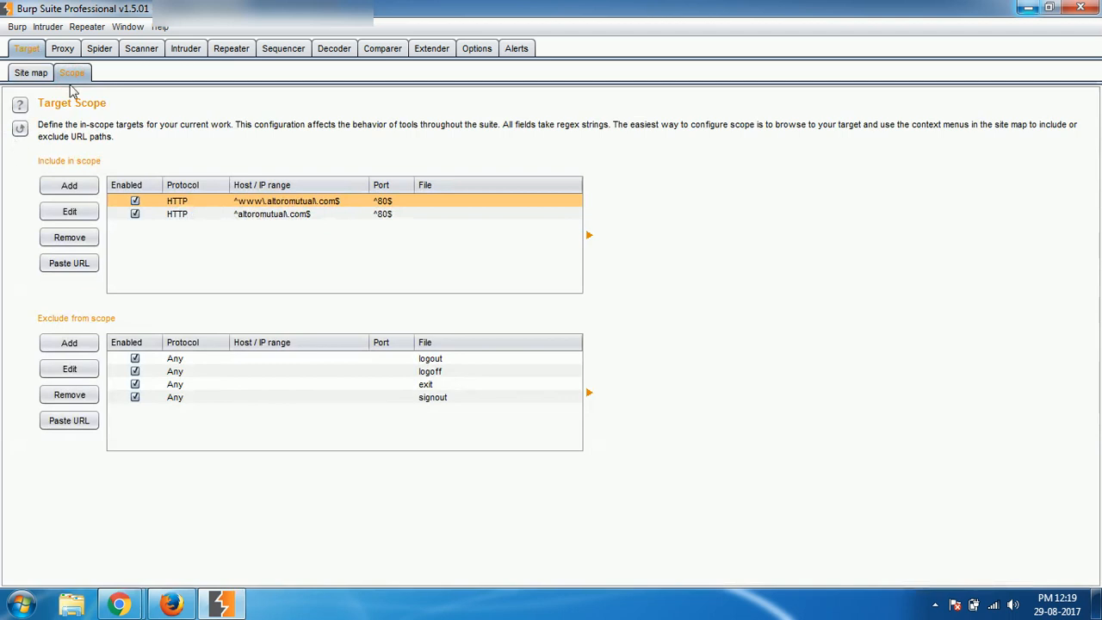
{"action": "left_click", "coordinate": [141, 48]}
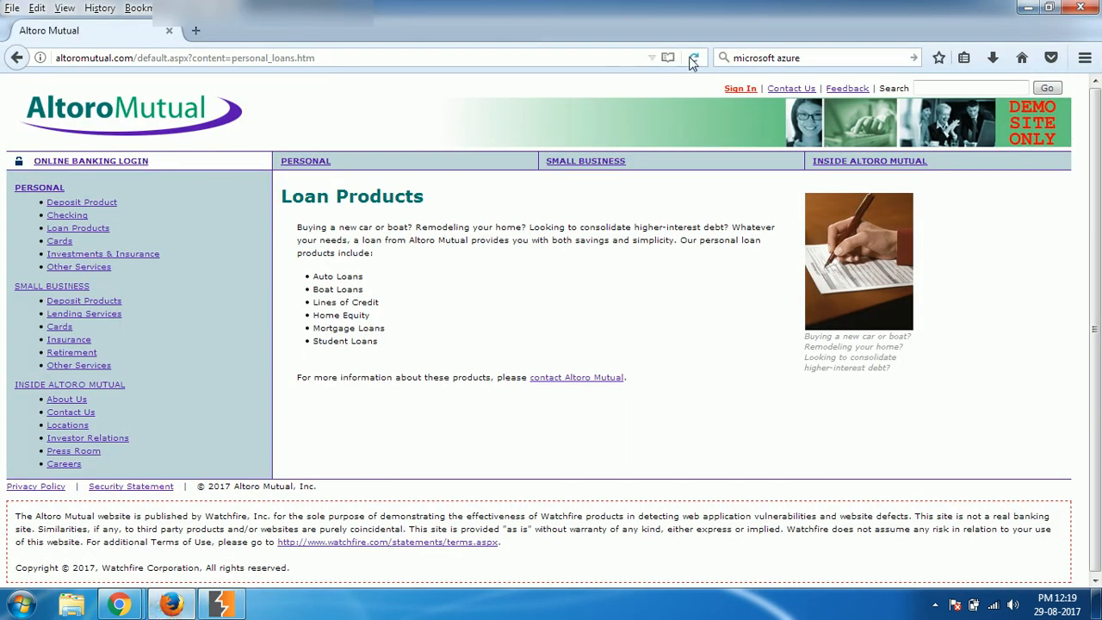
- Reload Loan Products and browse the Deposit Products and Checking pages for scanning
{"action": "left_click", "coordinate": [694, 59]}
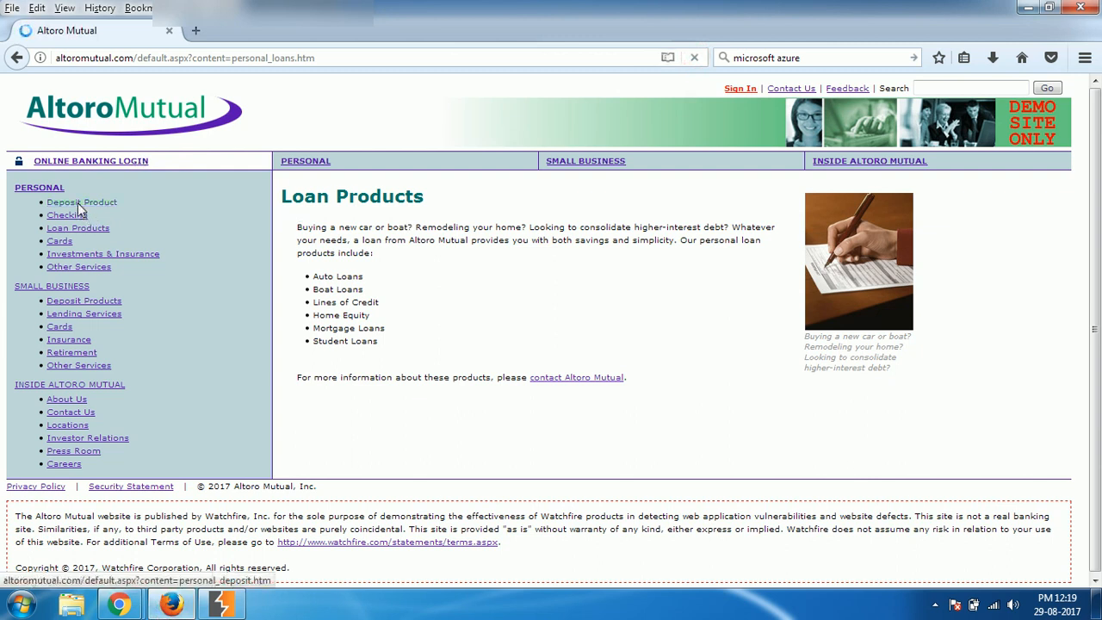
{"action": "left_click", "coordinate": [83, 202]}
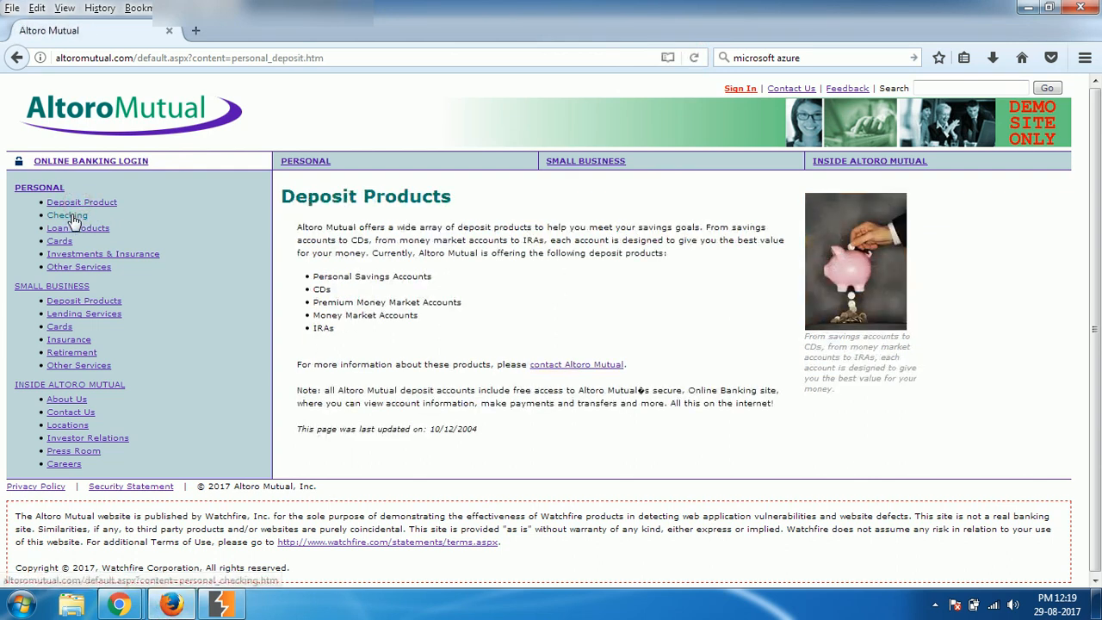
{"action": "left_click", "coordinate": [67, 216]}
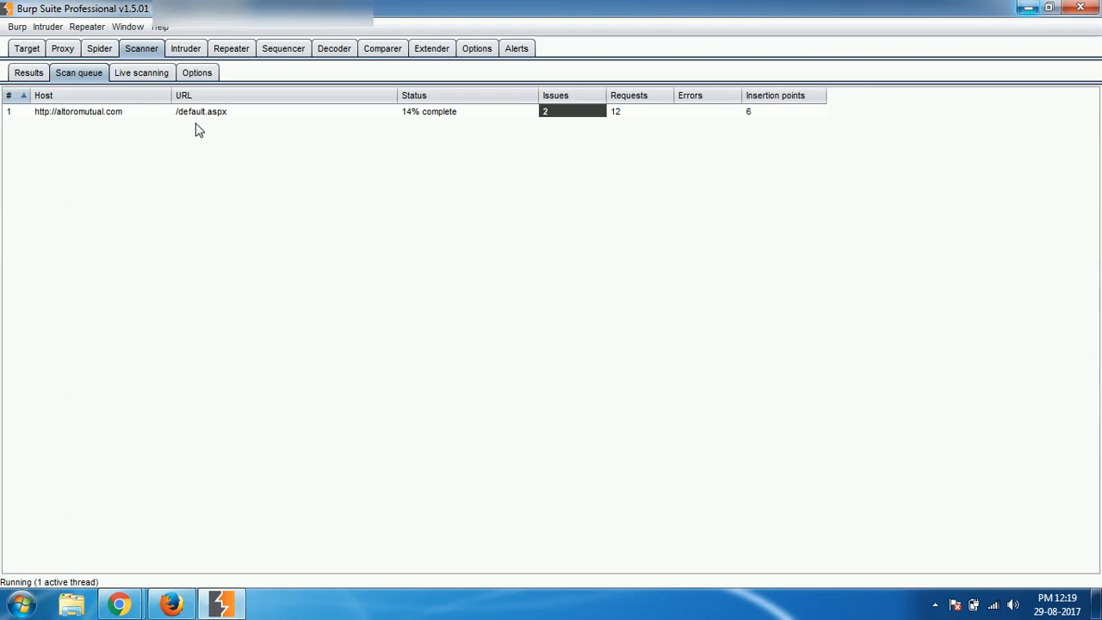
- Check the issues found so far, then return to the live scanning settings
{"action": "left_click", "coordinate": [141, 72]}
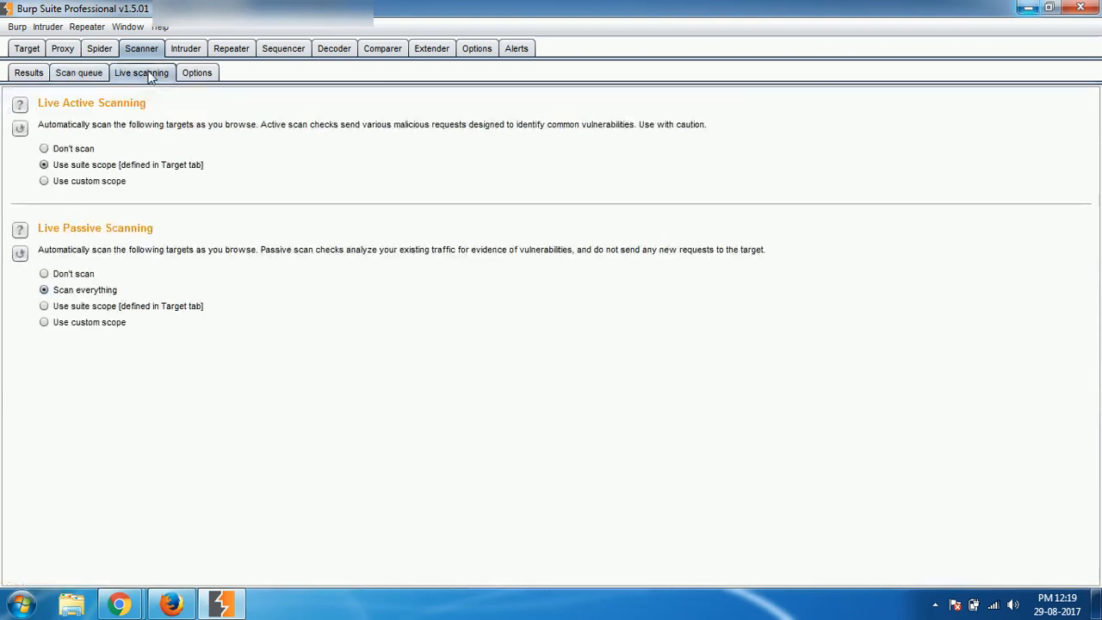
{"action": "left_click", "coordinate": [28, 73]}
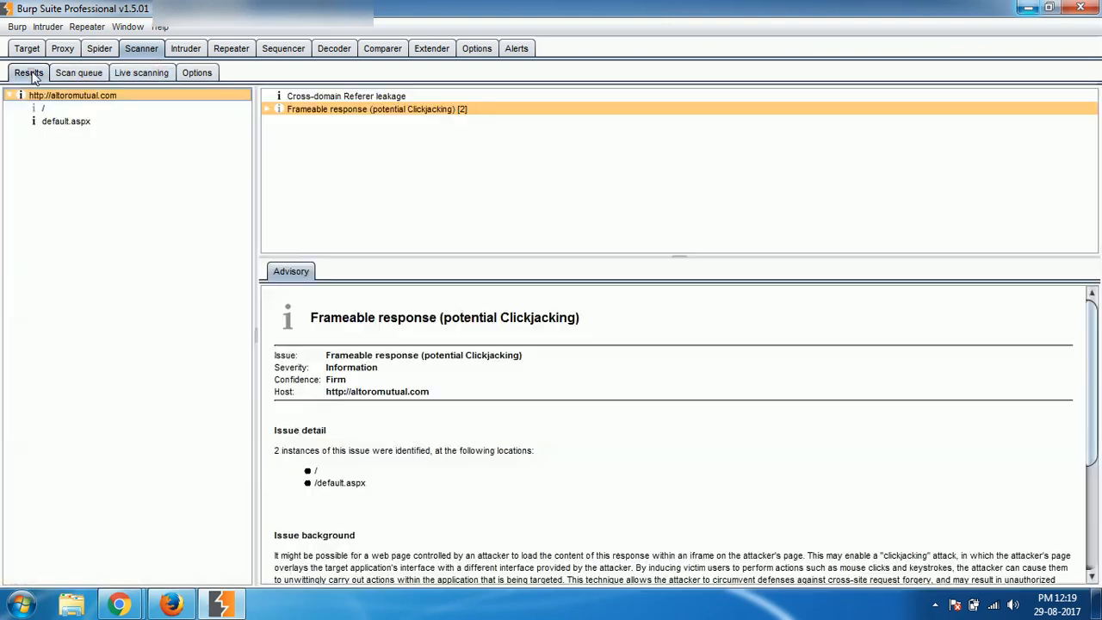
{"action": "left_click", "coordinate": [141, 72]}
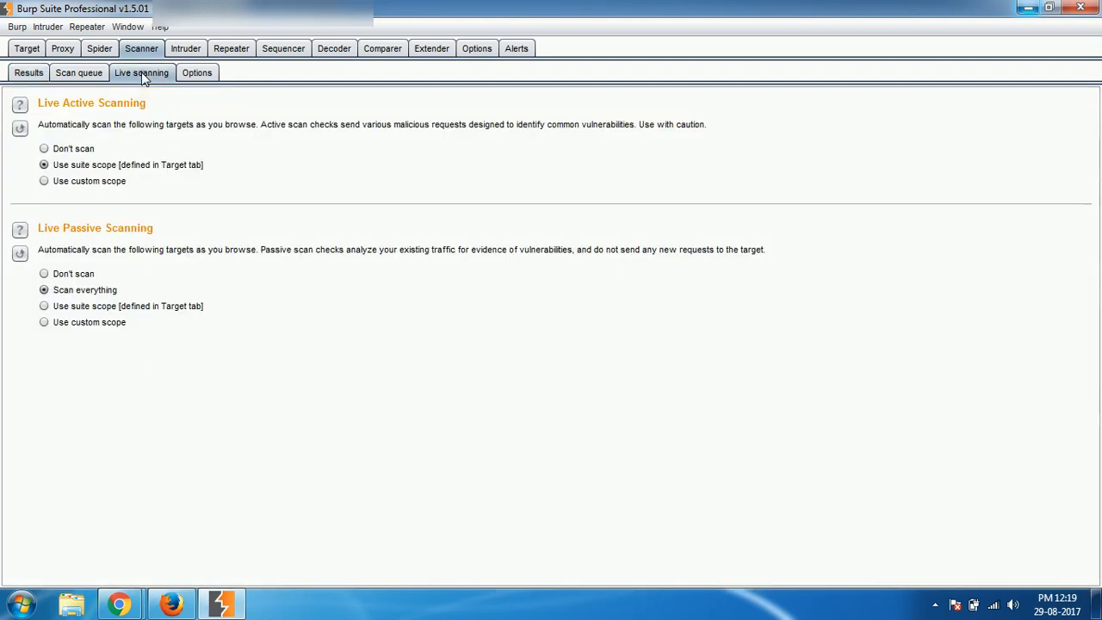
{"action": "mouse_move", "coordinate": [180, 181]}
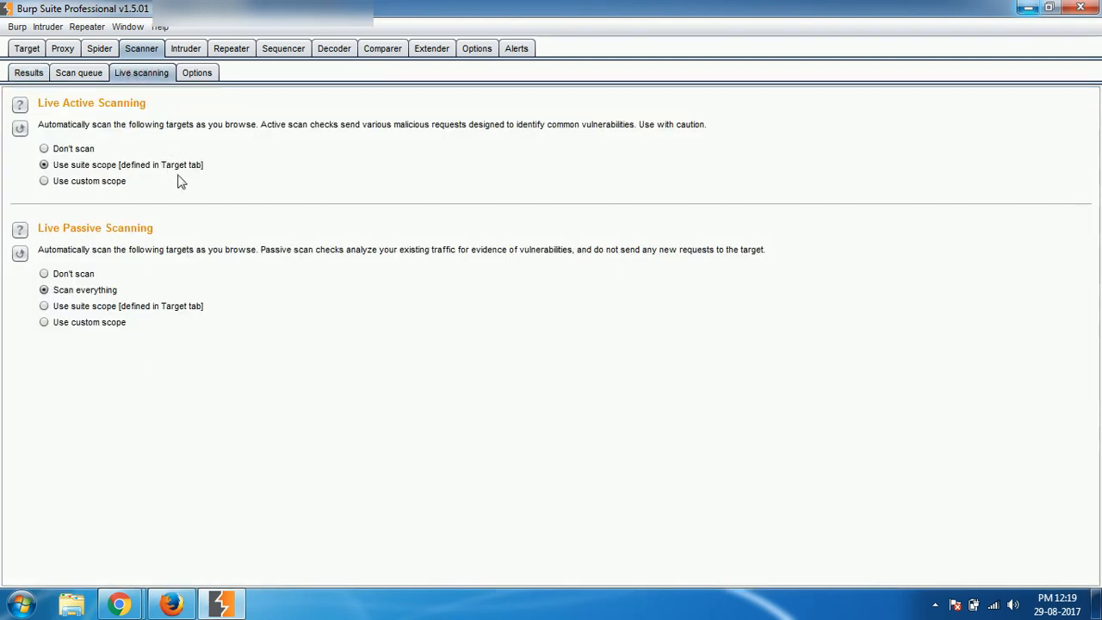
{"action": "mouse_move", "coordinate": [198, 186]}
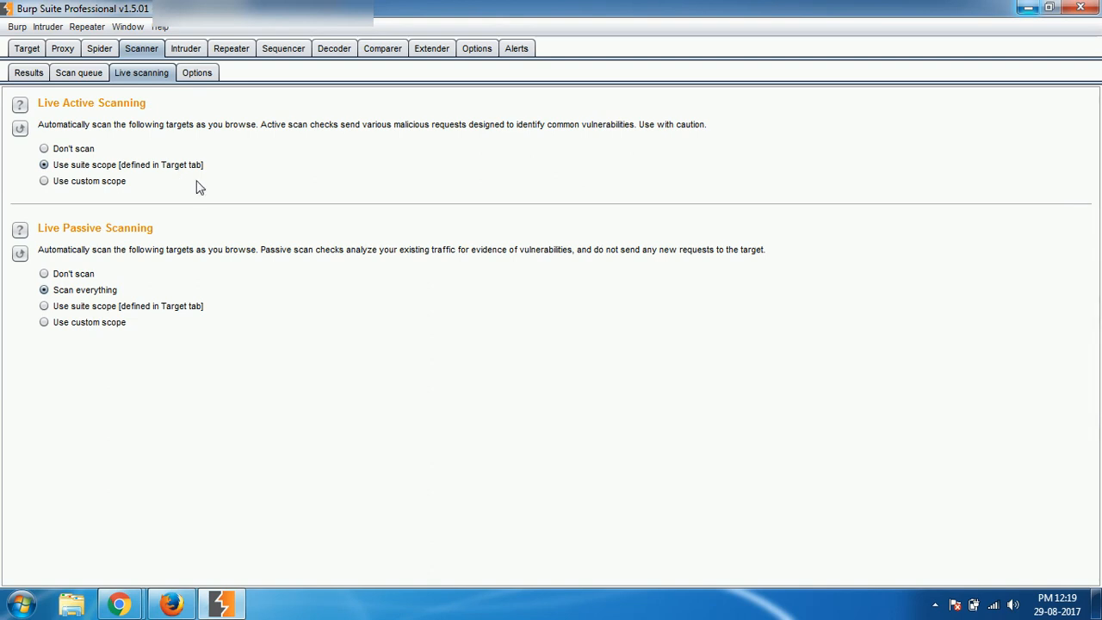
{"action": "mouse_move", "coordinate": [325, 306]}
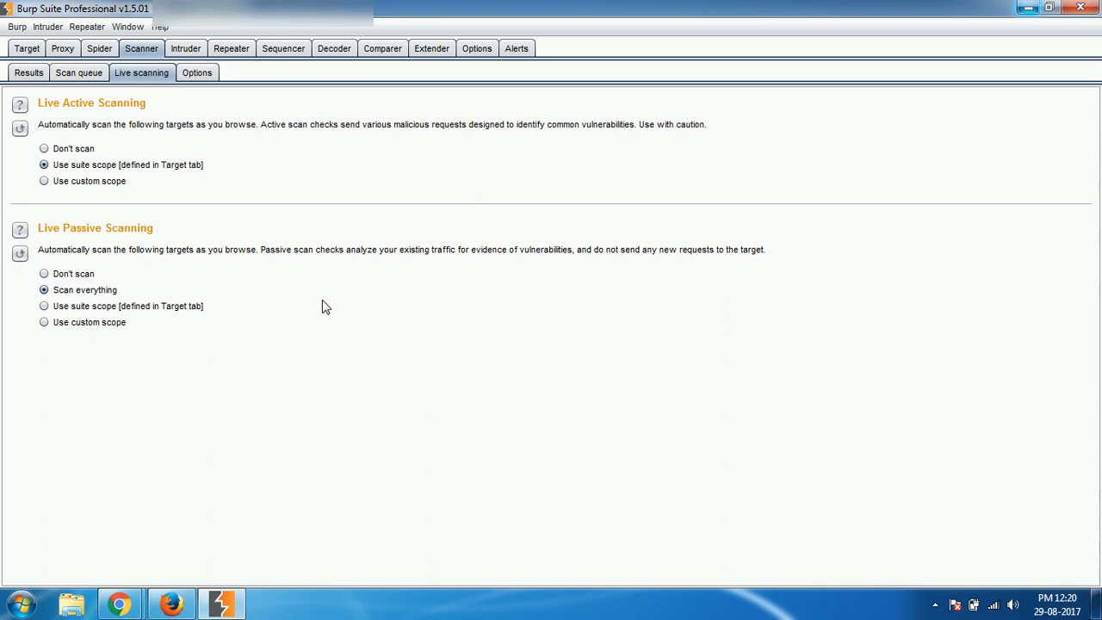
{"action": "mouse_move", "coordinate": [368, 346]}
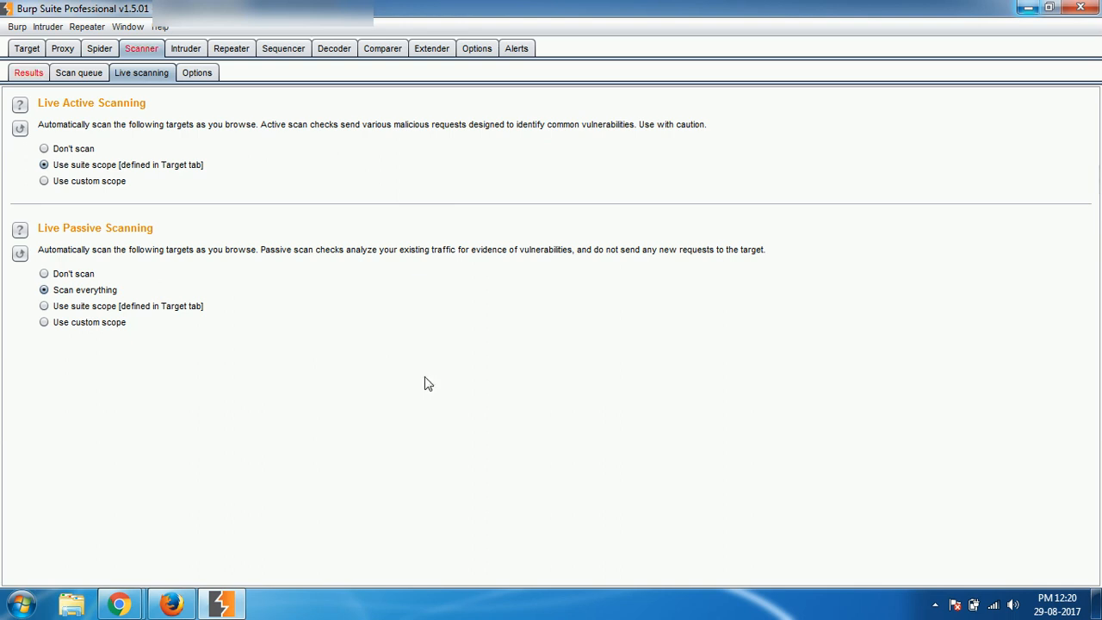
{"action": "mouse_move", "coordinate": [375, 490]}
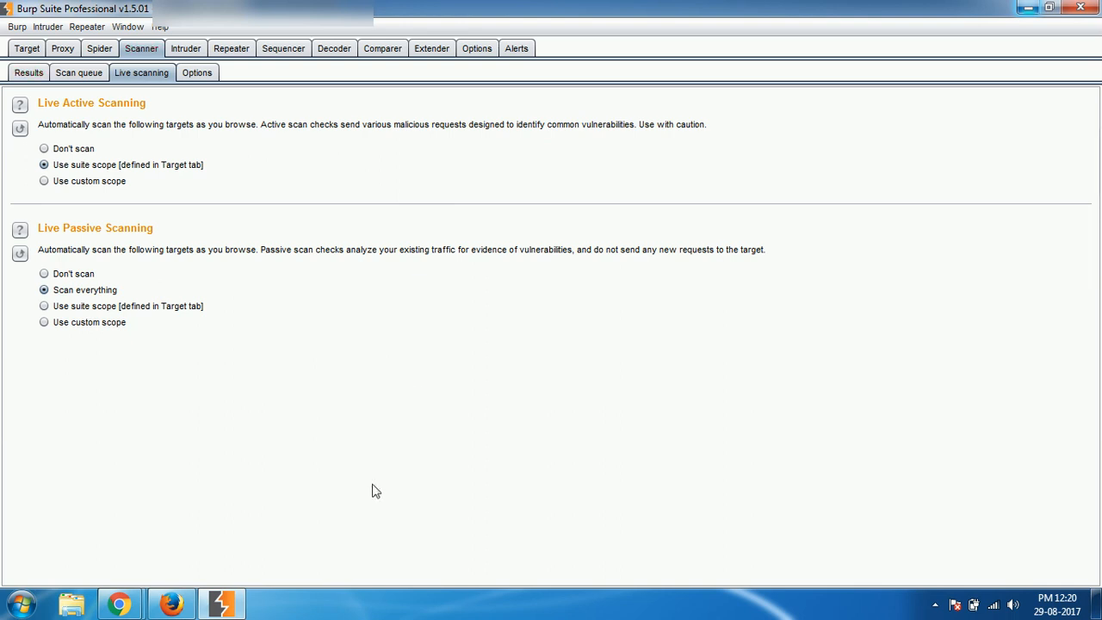